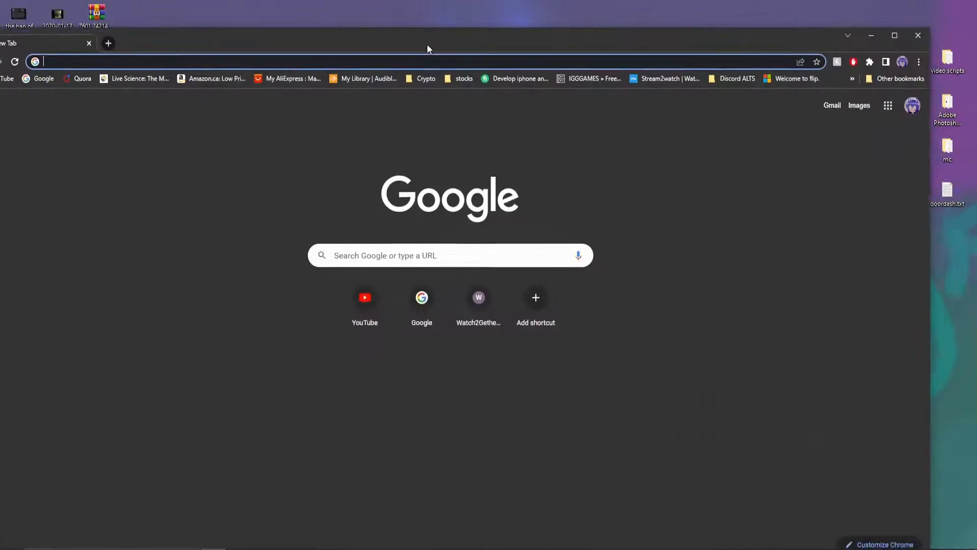
- Visit github.com/spicetify and scroll through the Spicetify organization page
{"action": "type", "text": "https://github.com/spicetify"}
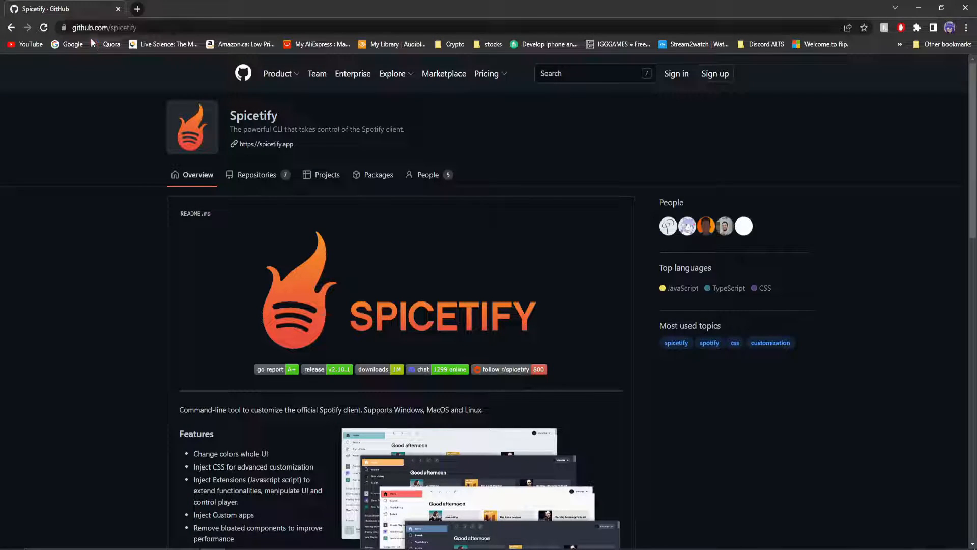
{"action": "left_click", "coordinate": [115, 28]}
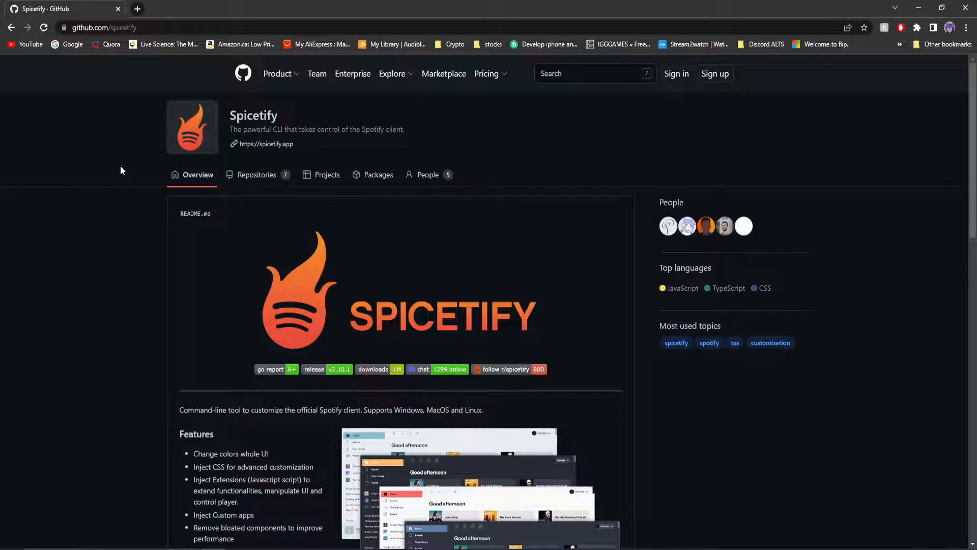
{"action": "scroll", "scroll_direction": "down", "scroll_amount": 3}
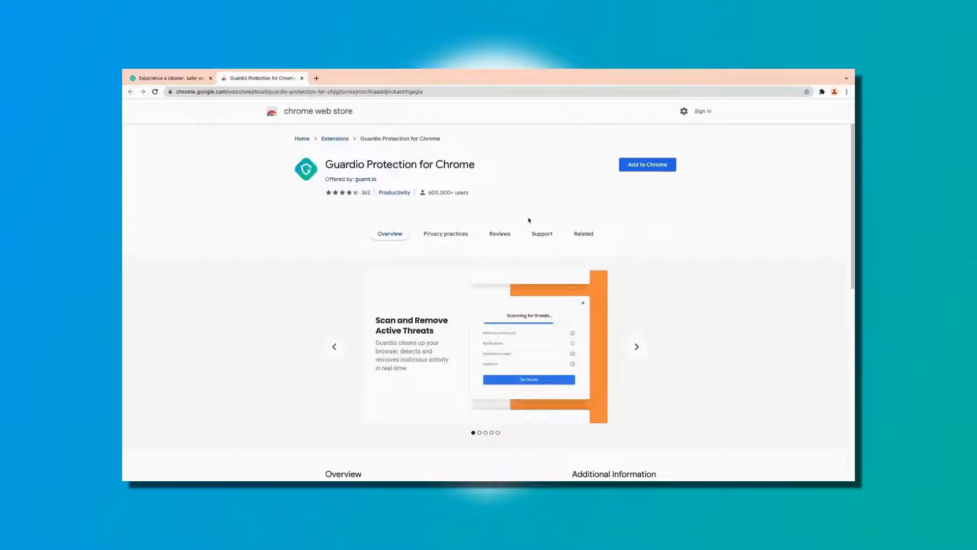
- Add Guardio Protection from the Chrome Web Store and run its browser checkup
{"action": "left_click", "coordinate": [648, 165]}
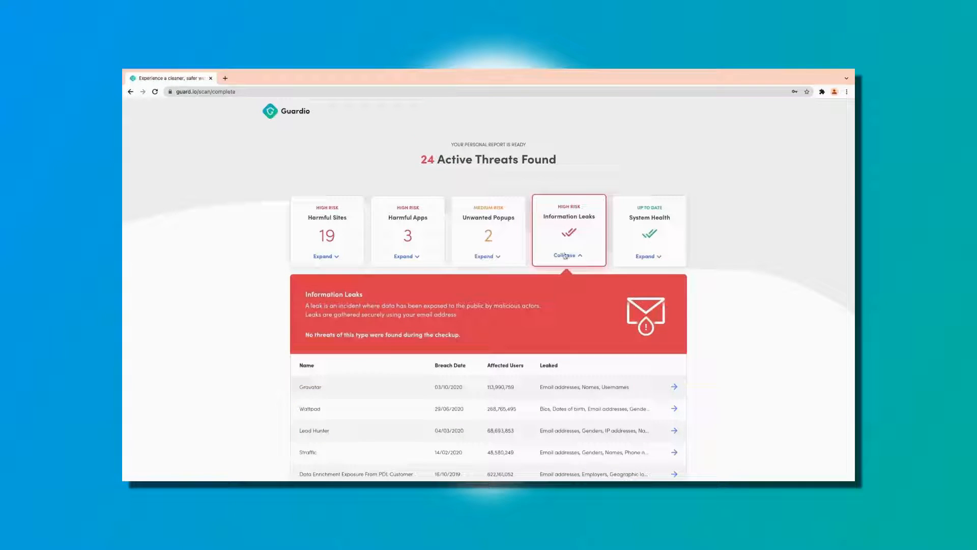
{"action": "mouse_move", "coordinate": [359, 328]}
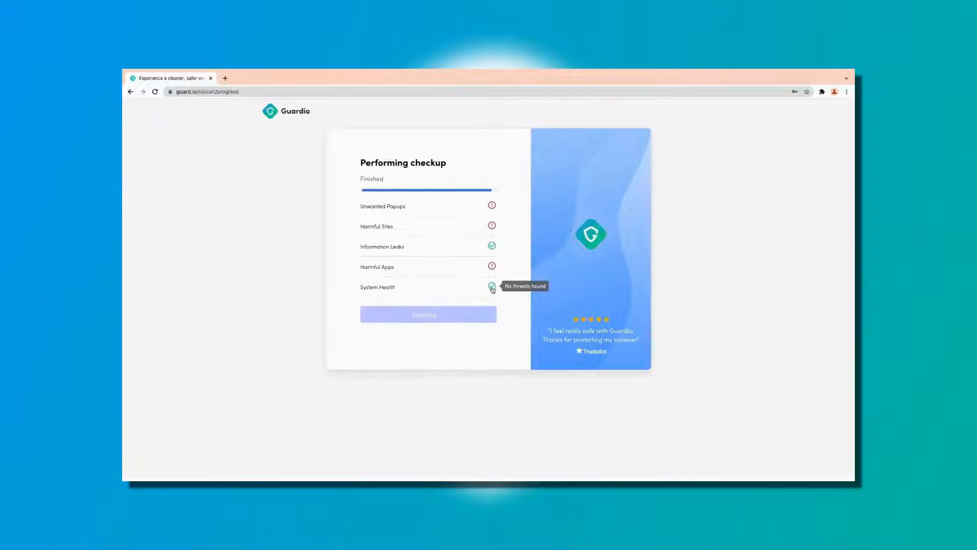
{"action": "left_click", "coordinate": [428, 315]}
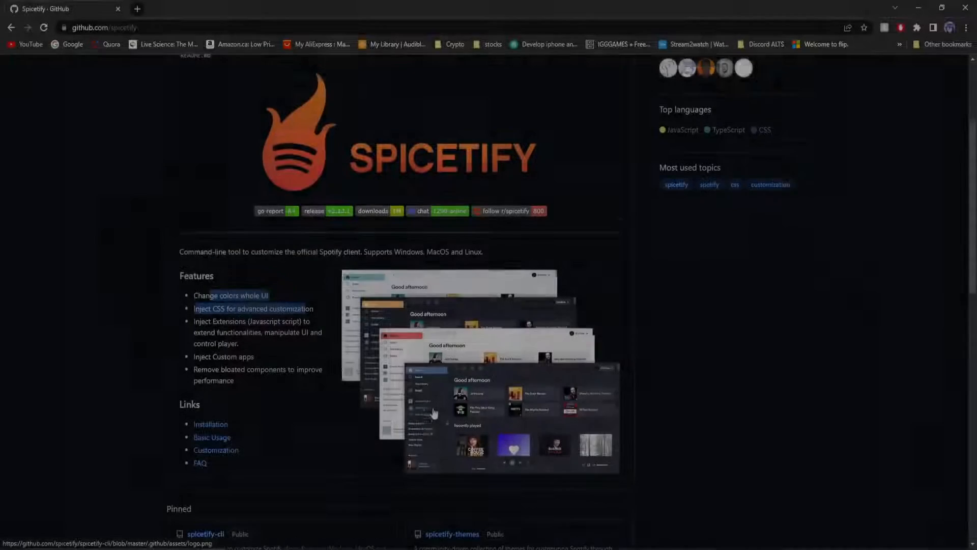
- Follow the Installation link to Spicetify's Getting Started docs with the Windows PowerShell commands
{"action": "scroll", "scroll_direction": "down", "scroll_amount": 3}
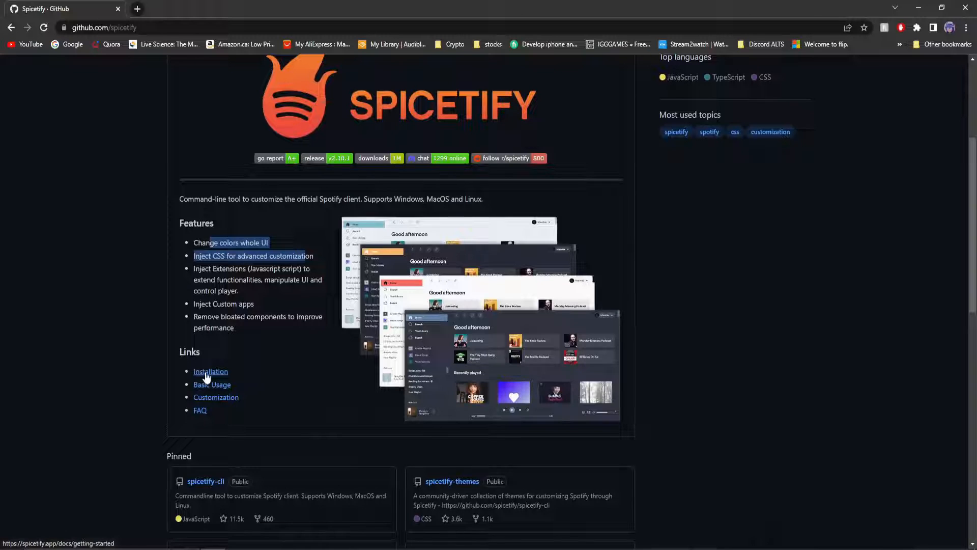
{"action": "left_click", "coordinate": [211, 372]}
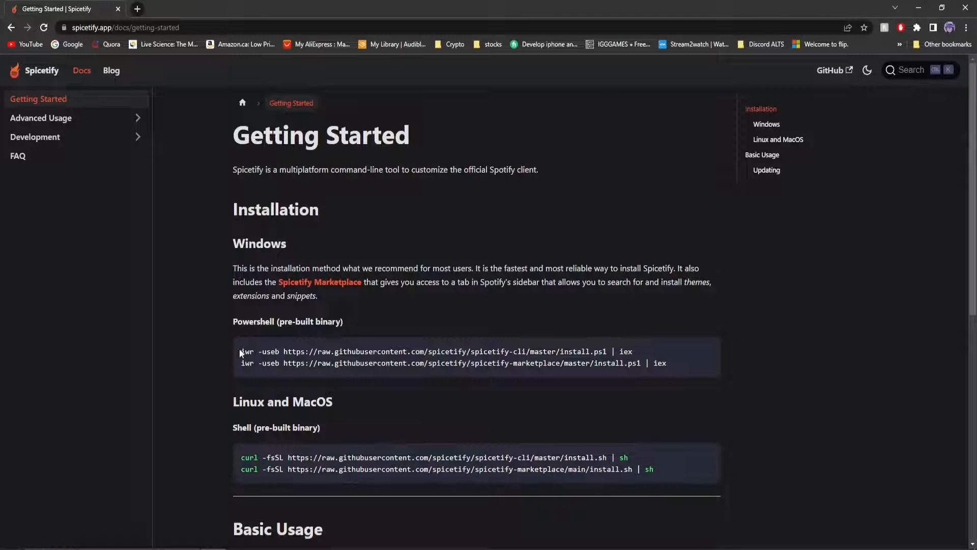
{"action": "scroll", "scroll_direction": "down", "scroll_amount": 3}
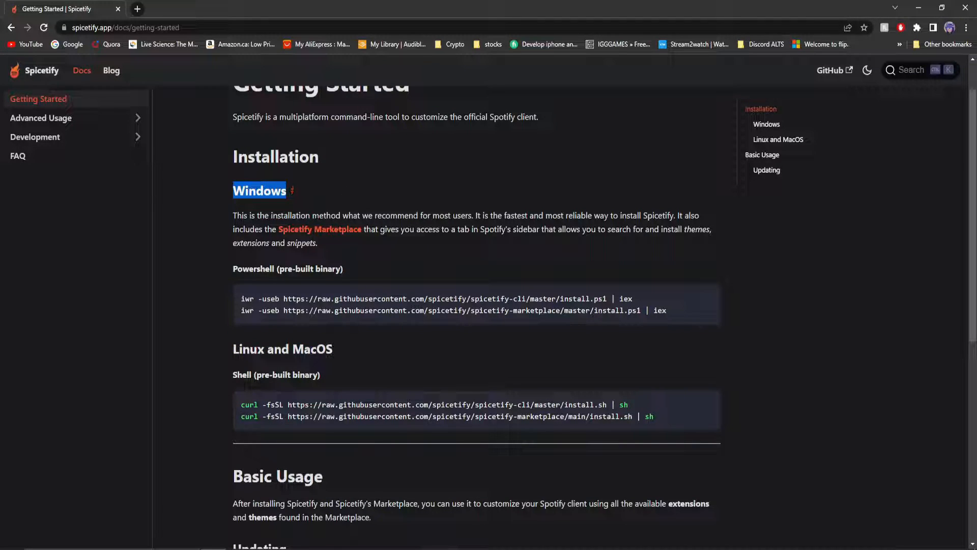
{"action": "mouse_move", "coordinate": [342, 342]}
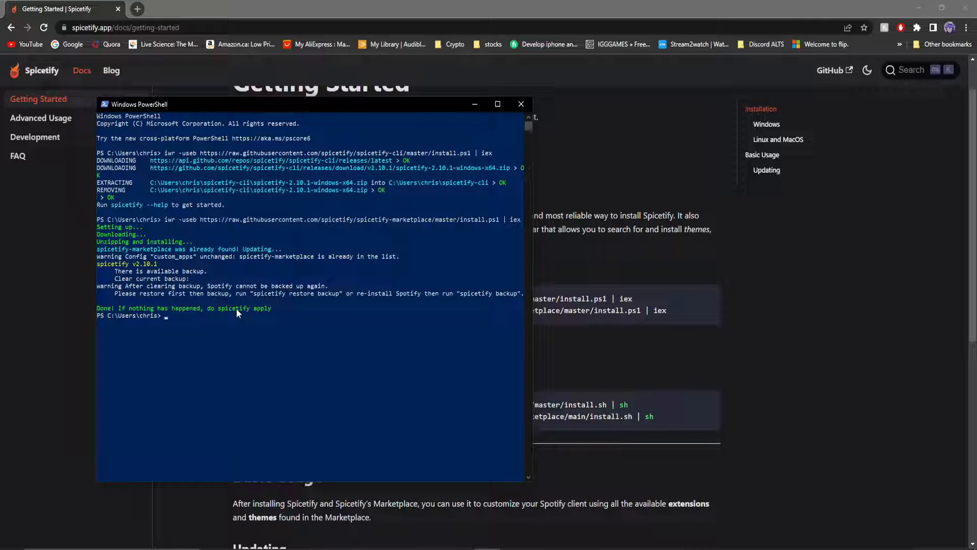
- Run 'spicetify apply' in PowerShell and close the window once Spotify is spiced up
{"action": "type", "text": "spice"}
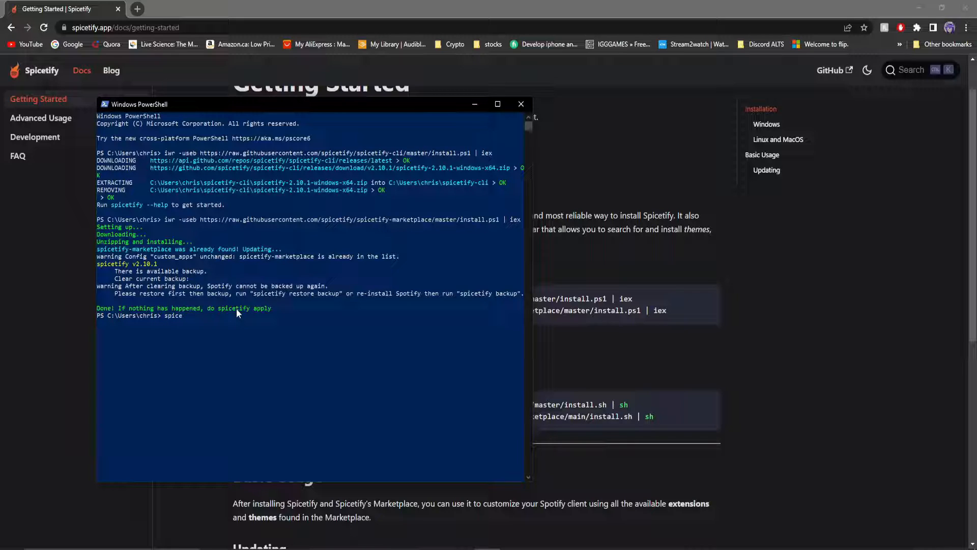
{"action": "type", "text": "apply"}
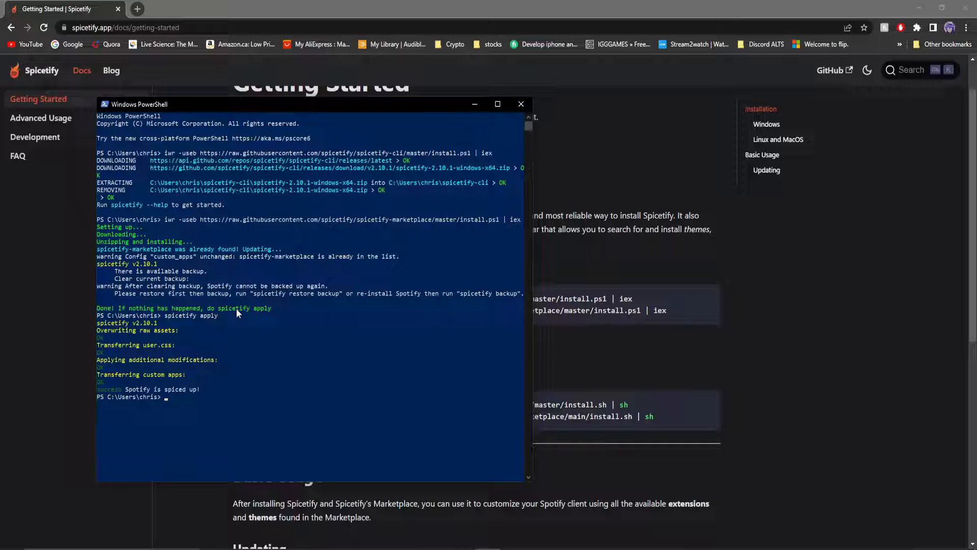
{"action": "mouse_move", "coordinate": [116, 401]}
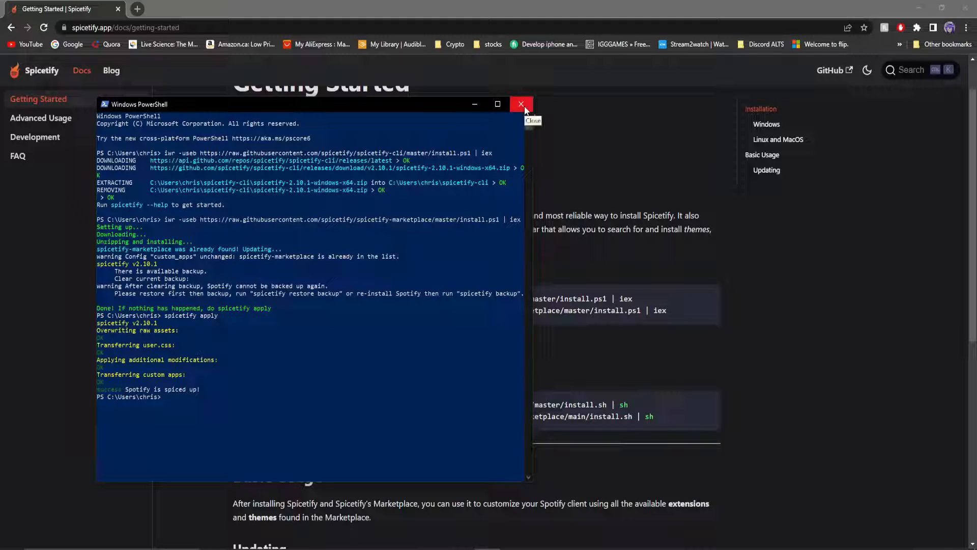
{"action": "left_click", "coordinate": [522, 103]}
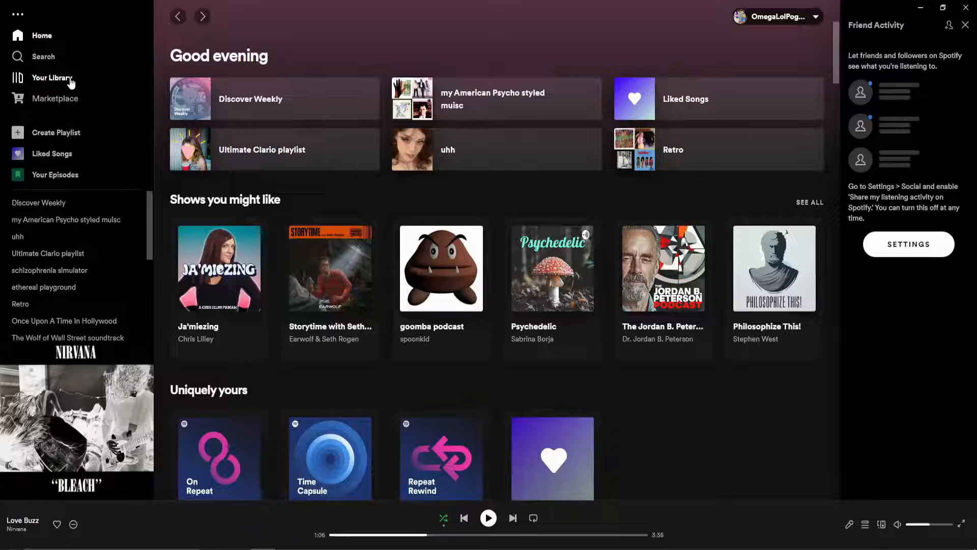
{"action": "mouse_move", "coordinate": [63, 104]}
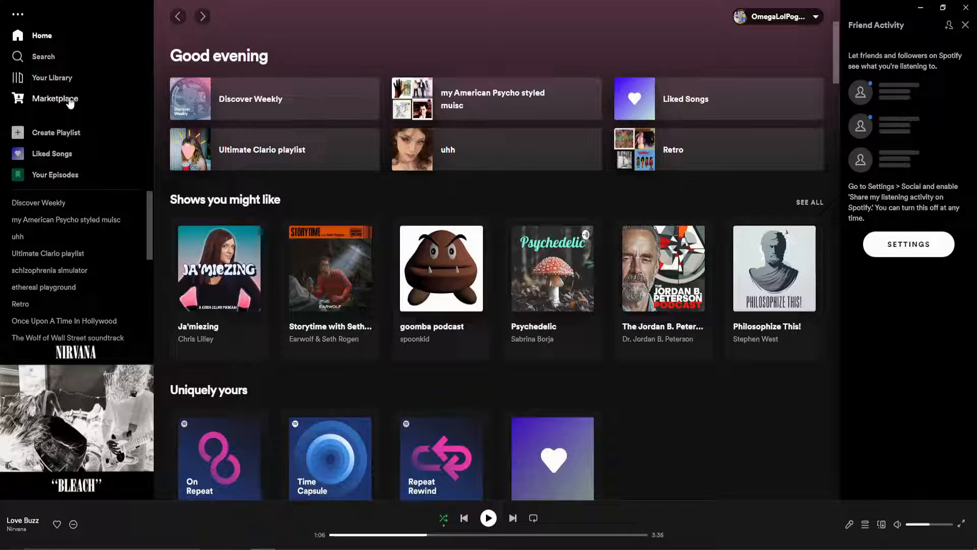
- Browse the Spicetify Marketplace Themes and Snippets tabs in Spotify
{"action": "left_click", "coordinate": [55, 98]}
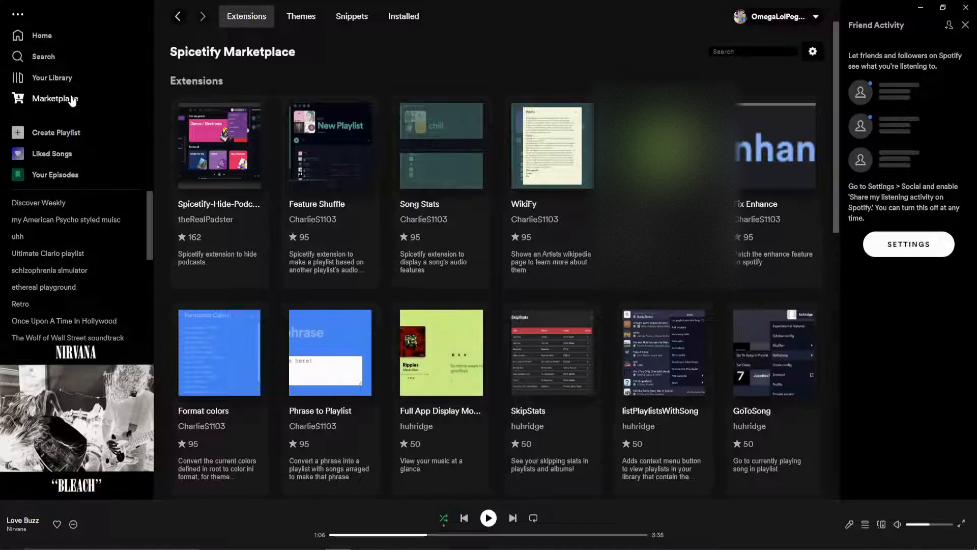
{"action": "left_click", "coordinate": [300, 16]}
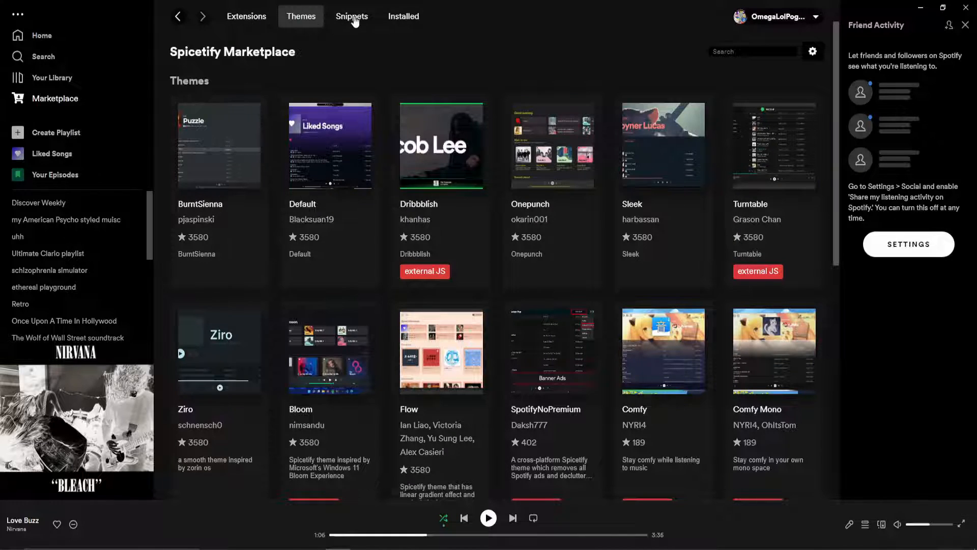
{"action": "left_click", "coordinate": [351, 16]}
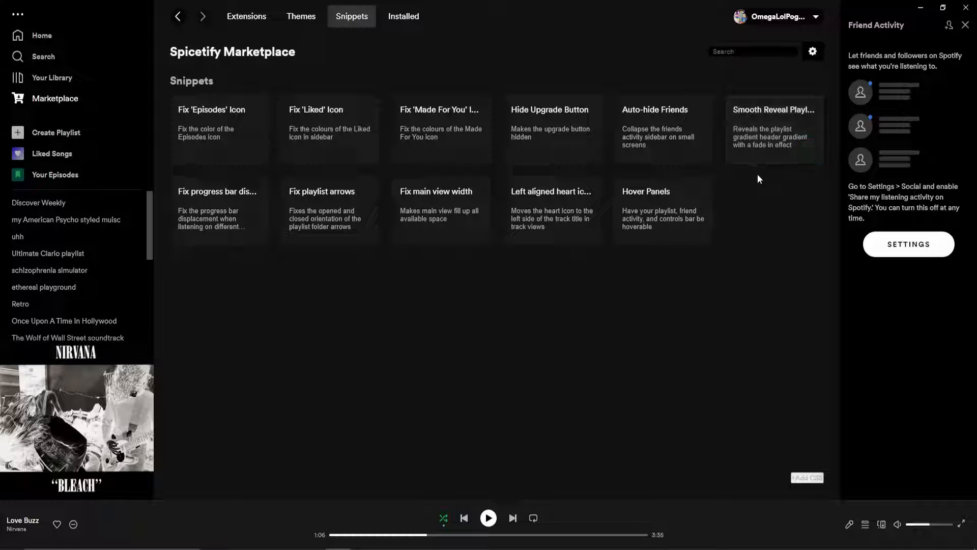
{"action": "mouse_move", "coordinate": [908, 117]}
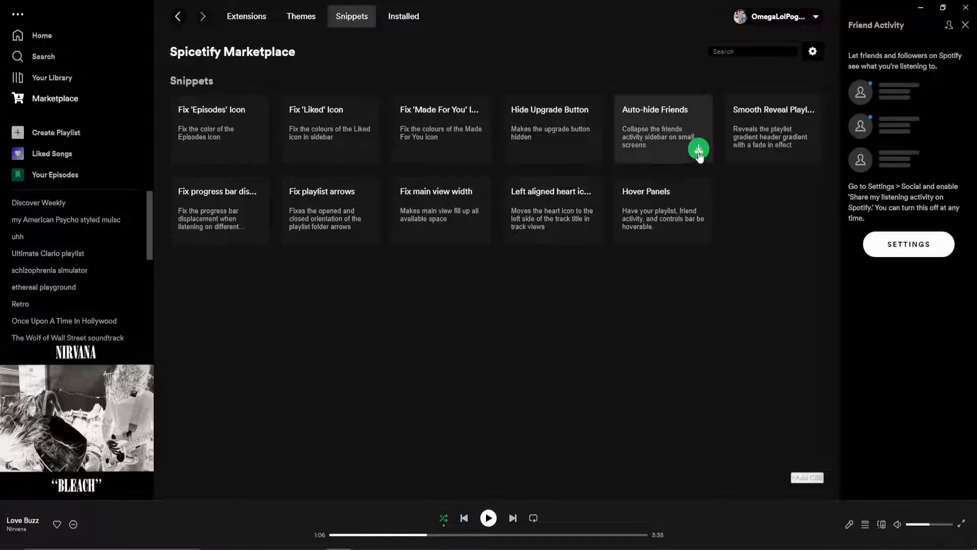
- Install the Auto-hide Friends snippet, remove Hover Panels and close the friend activity panel
{"action": "left_click", "coordinate": [698, 149]}
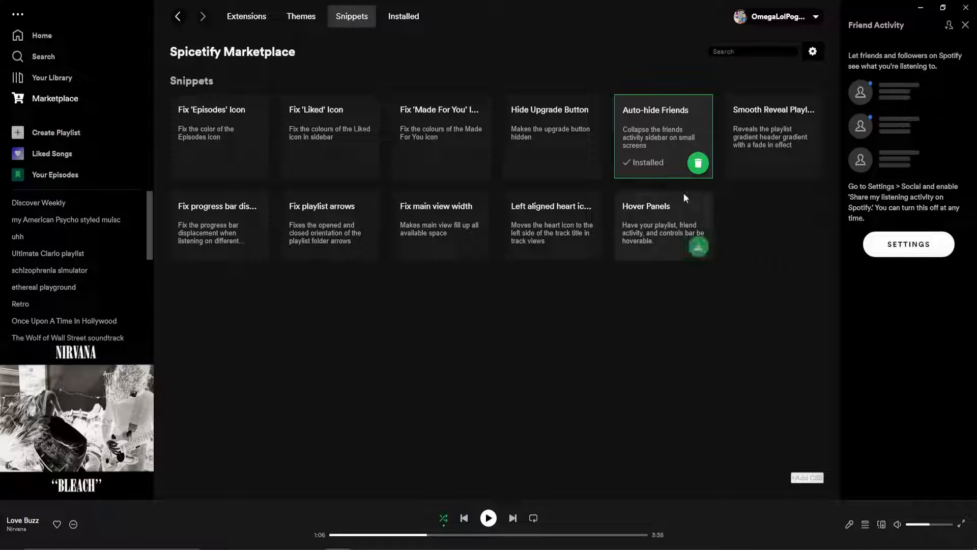
{"action": "mouse_move", "coordinate": [721, 177]}
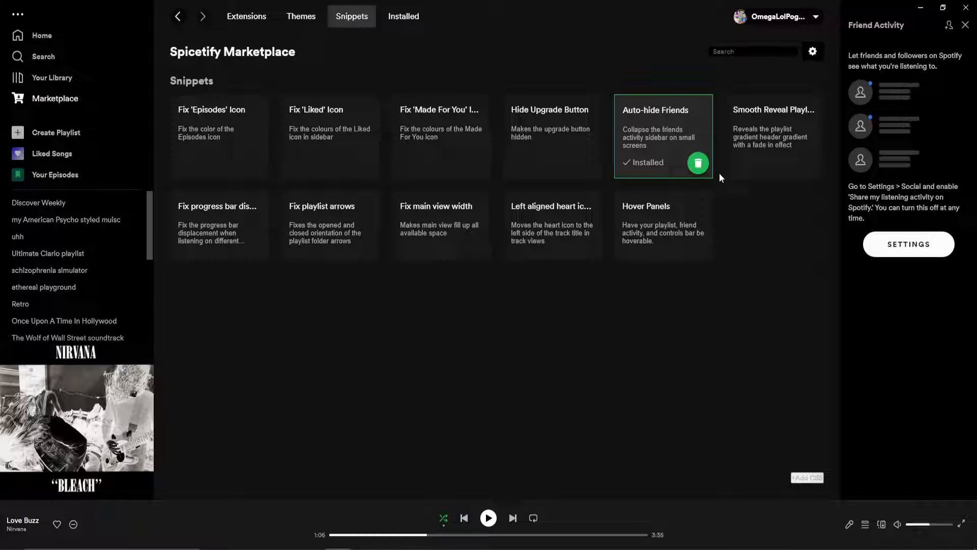
{"action": "mouse_move", "coordinate": [299, 273]}
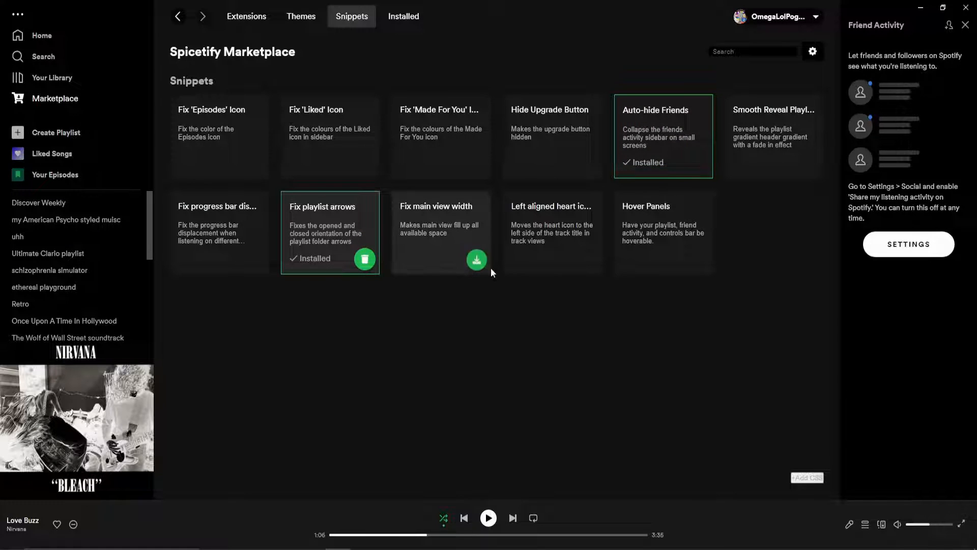
{"action": "mouse_move", "coordinate": [596, 265]}
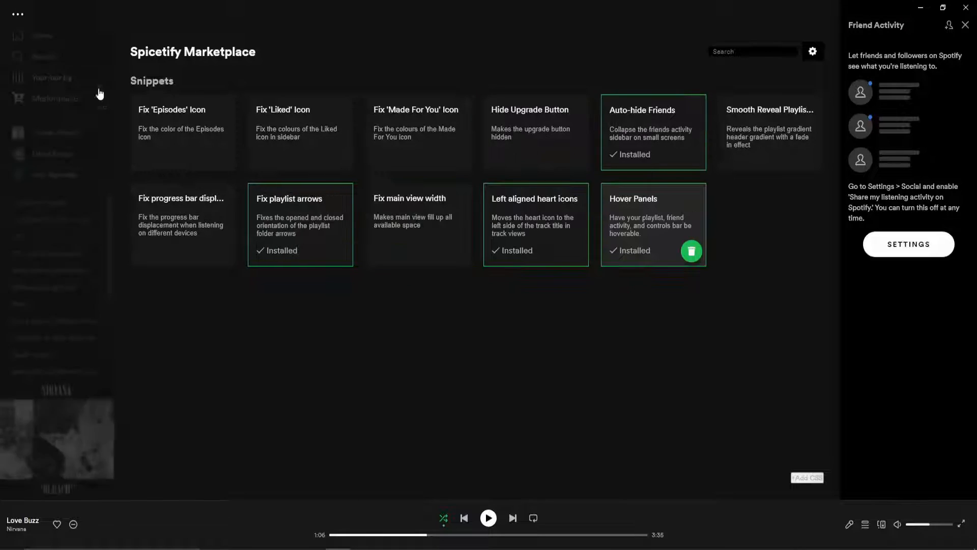
{"action": "left_click", "coordinate": [692, 251]}
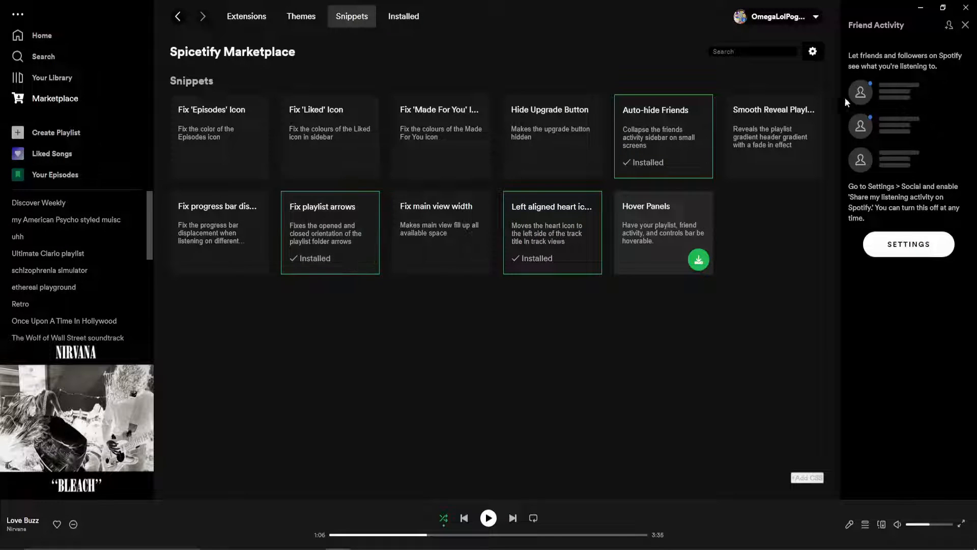
{"action": "left_click", "coordinate": [967, 25]}
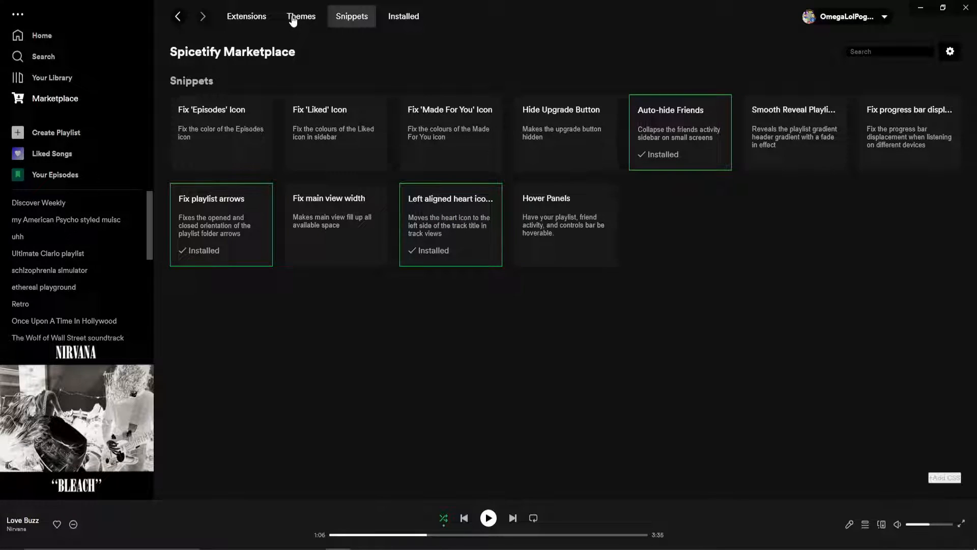
- Search the Marketplace themes for 'anime' and install the Retroblur theme
{"action": "left_click", "coordinate": [300, 16]}
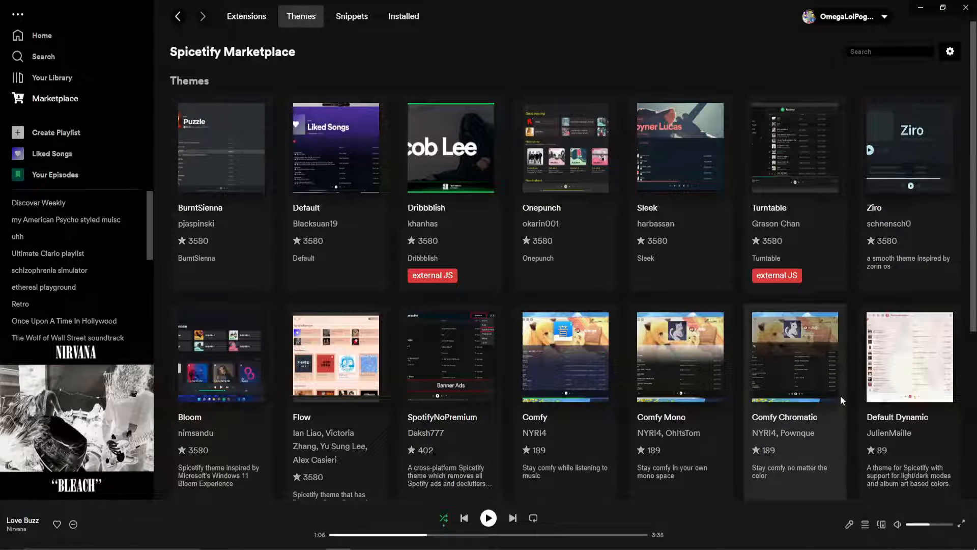
{"action": "scroll", "scroll_direction": "down", "scroll_amount": 3}
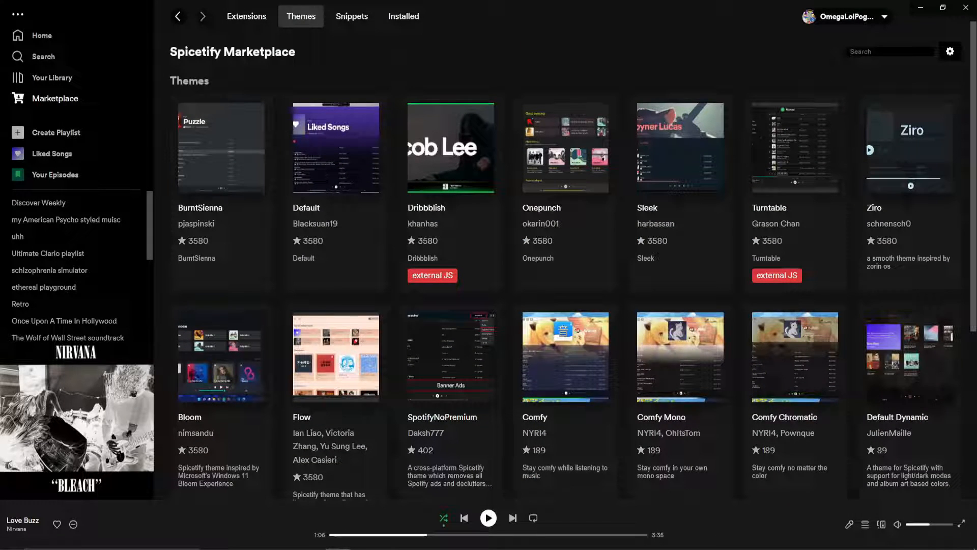
{"action": "type", "text": "anime"}
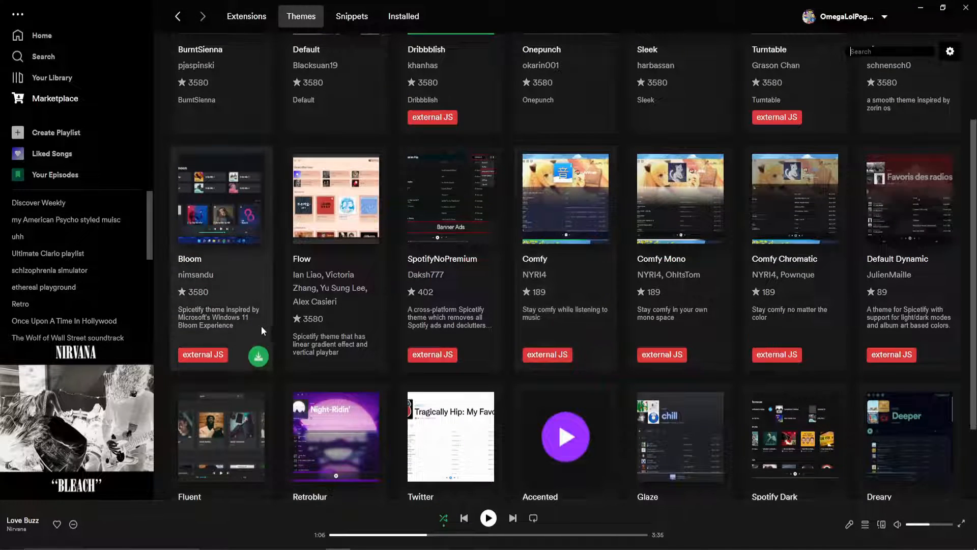
{"action": "scroll", "scroll_direction": "down", "scroll_amount": 3}
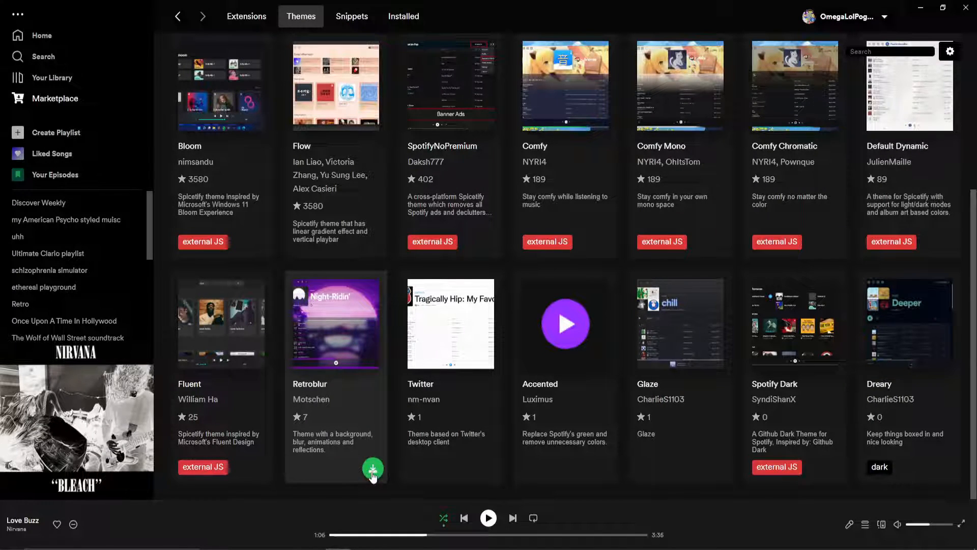
{"action": "left_click", "coordinate": [372, 469]}
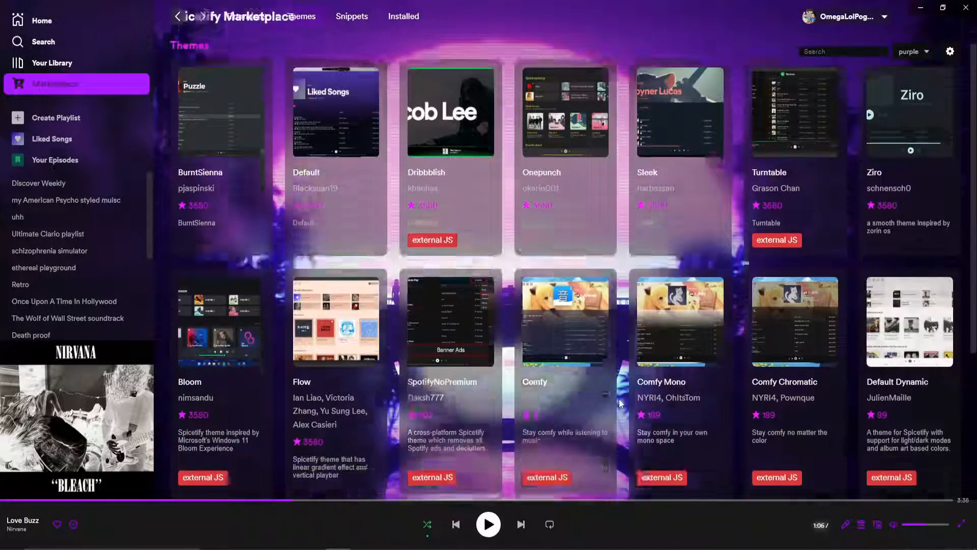
- Install the Comfy Mono theme, replacing Retroblur with a plain dark Mono scheme
{"action": "scroll", "scroll_direction": "down", "scroll_amount": 3}
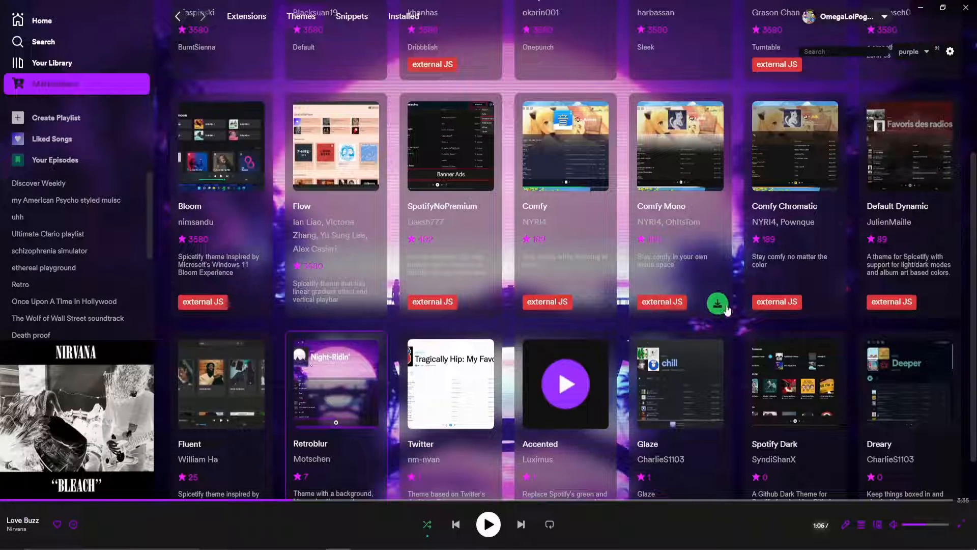
{"action": "left_click", "coordinate": [718, 304]}
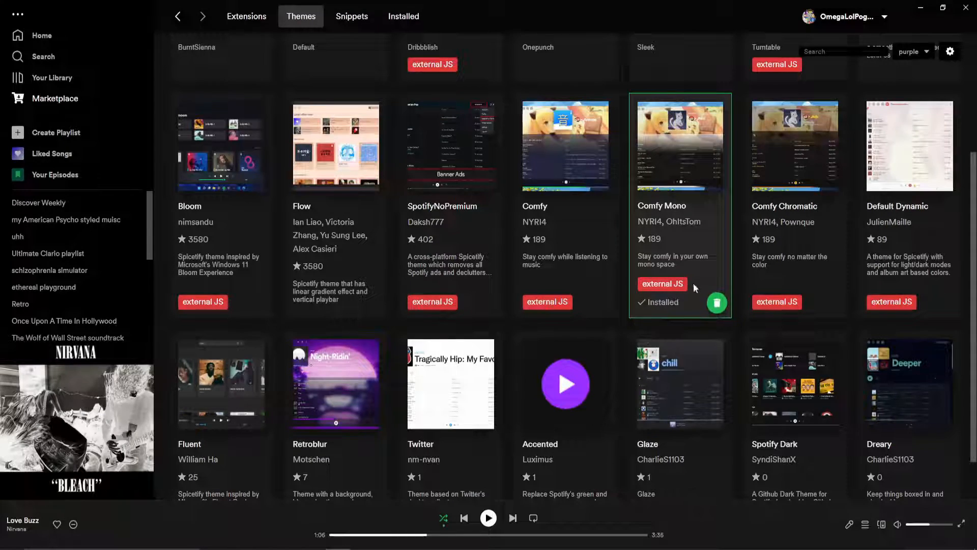
{"action": "scroll", "scroll_direction": "down", "scroll_amount": 3}
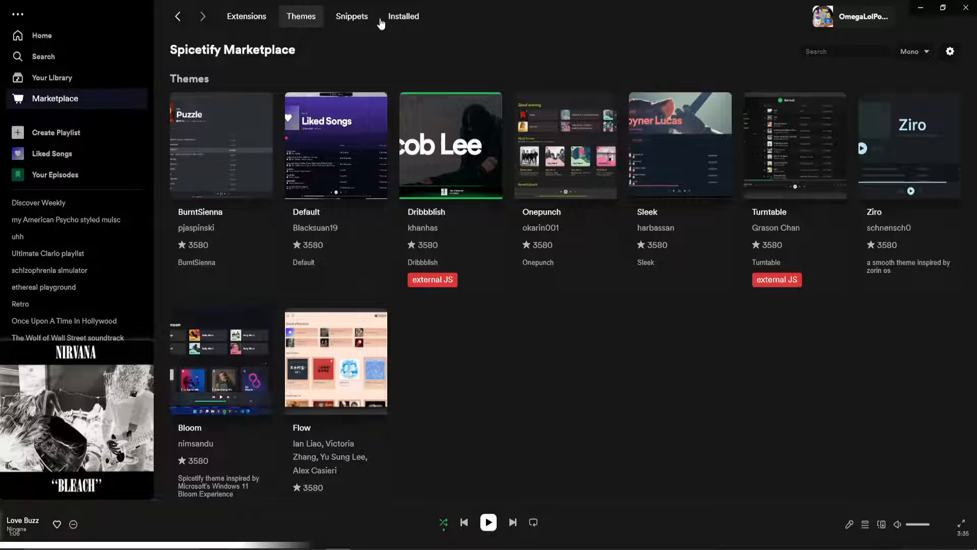
- Play and pause a playlist from Your Library in Comfy Mono styling, then return to Marketplace
{"action": "left_click", "coordinate": [351, 16]}
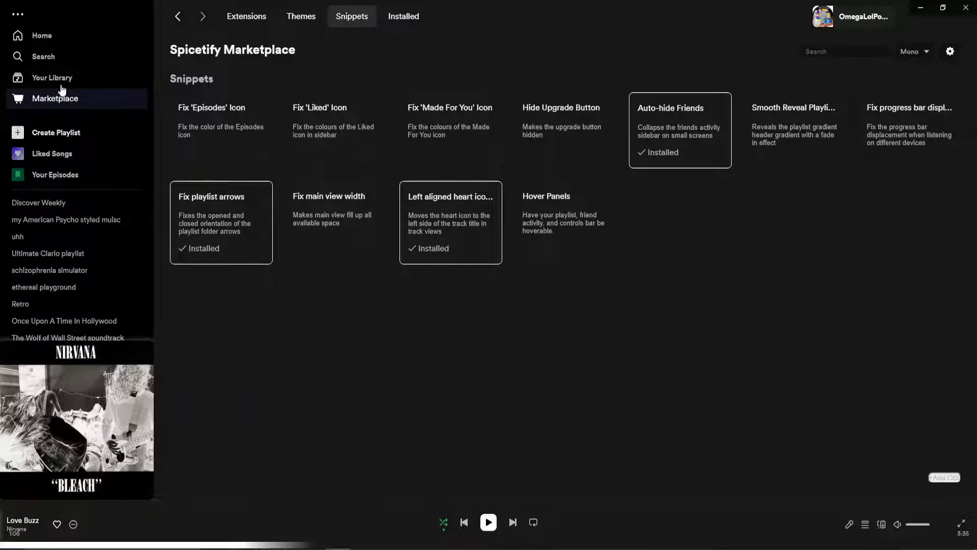
{"action": "left_click", "coordinate": [52, 78]}
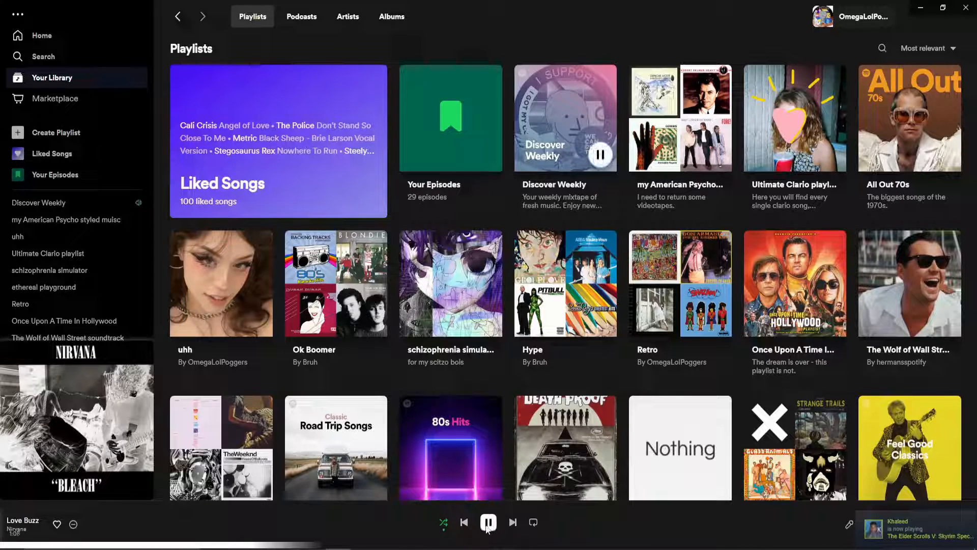
{"action": "left_click", "coordinate": [488, 522]}
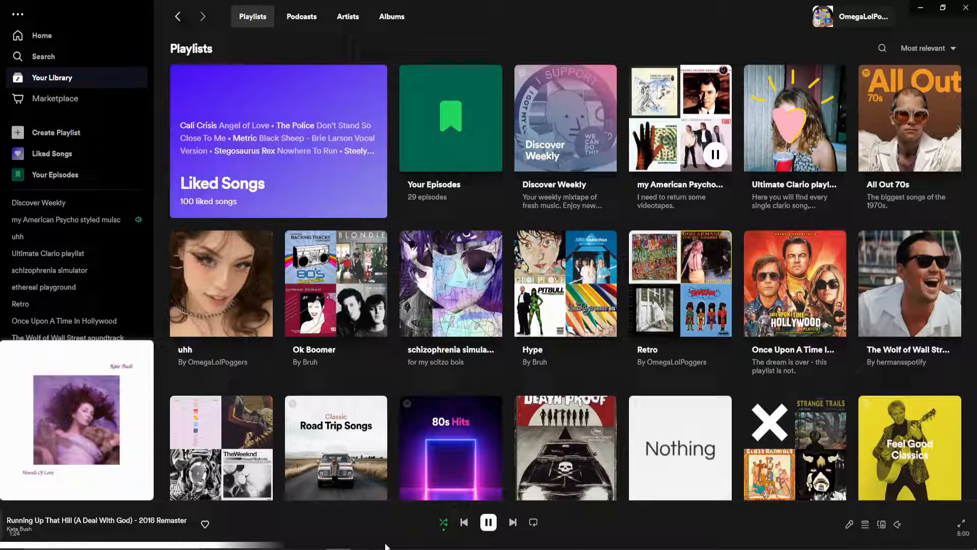
{"action": "left_click", "coordinate": [488, 522]}
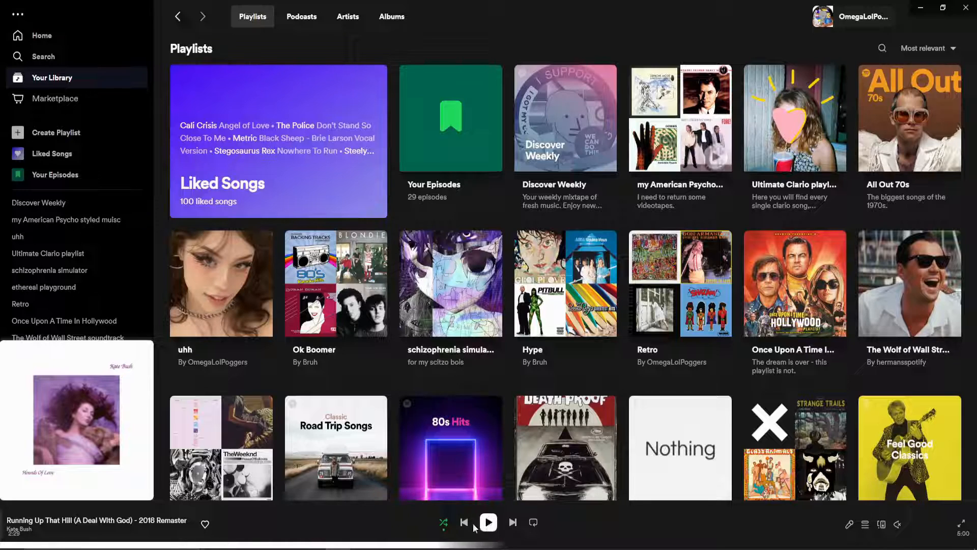
{"action": "left_click", "coordinate": [55, 98]}
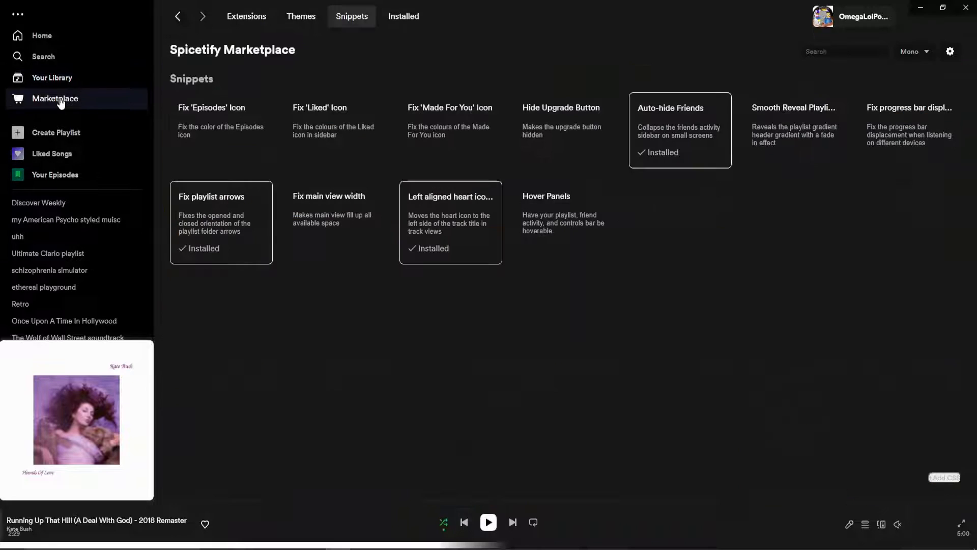
- Install the Retroblur theme from the Marketplace Themes catalogue for a purple synthwave look
{"action": "left_click", "coordinate": [300, 16]}
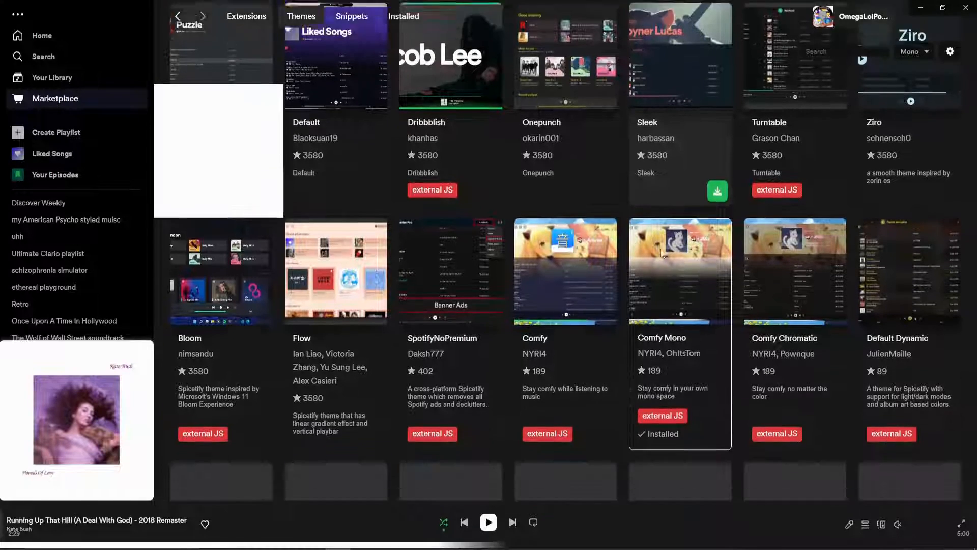
{"action": "scroll", "scroll_direction": "down", "scroll_amount": 3}
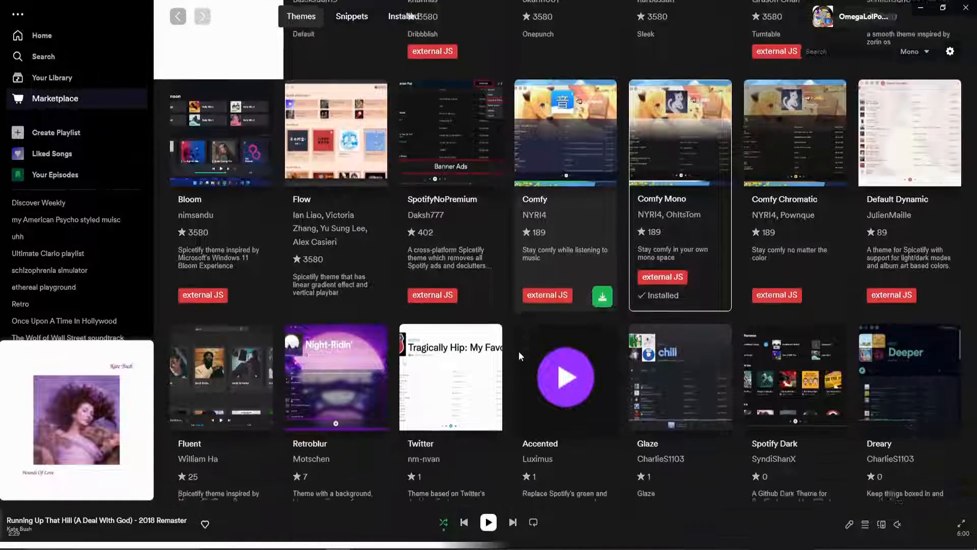
{"action": "scroll", "scroll_direction": "down", "scroll_amount": 3}
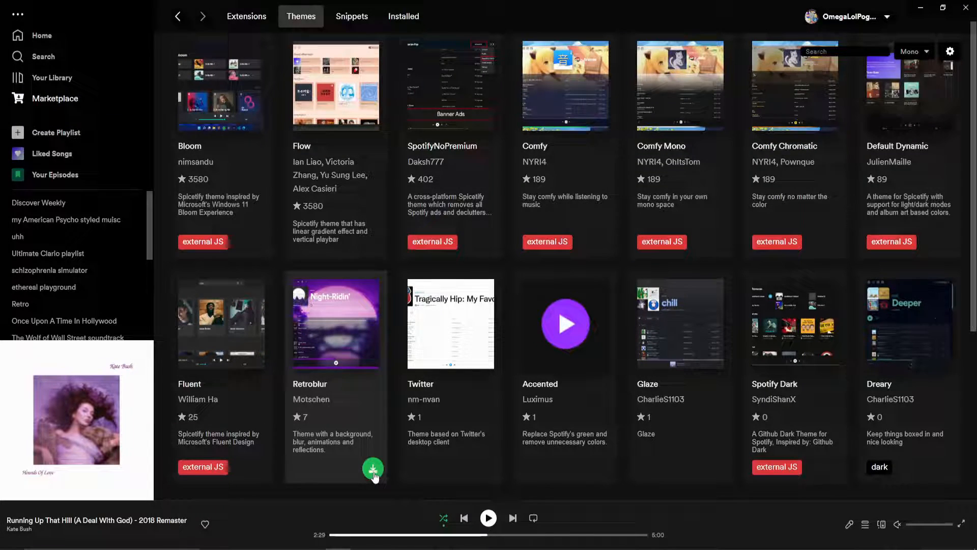
{"action": "left_click", "coordinate": [372, 468]}
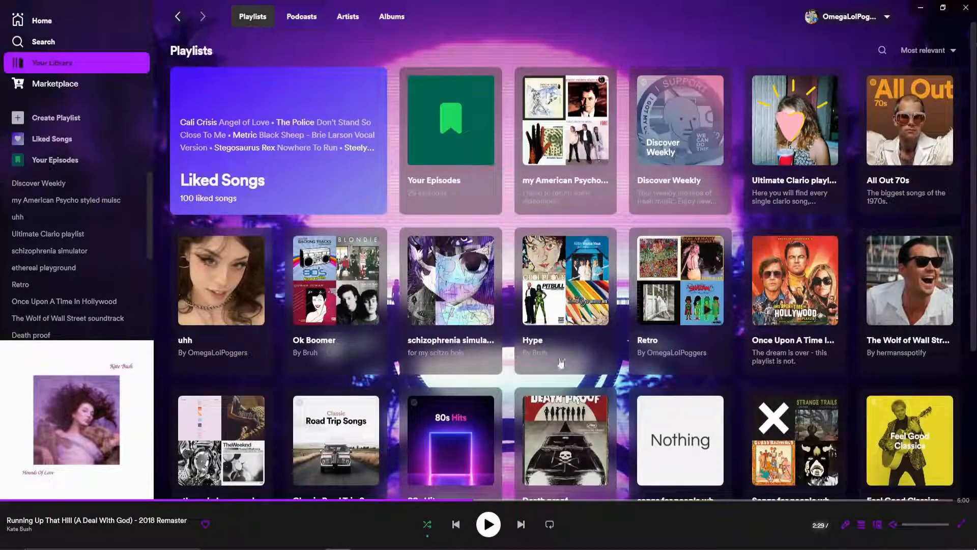
- Resume playing the track and return to the Spicetify Marketplace
{"action": "scroll", "scroll_direction": "down", "scroll_amount": 3}
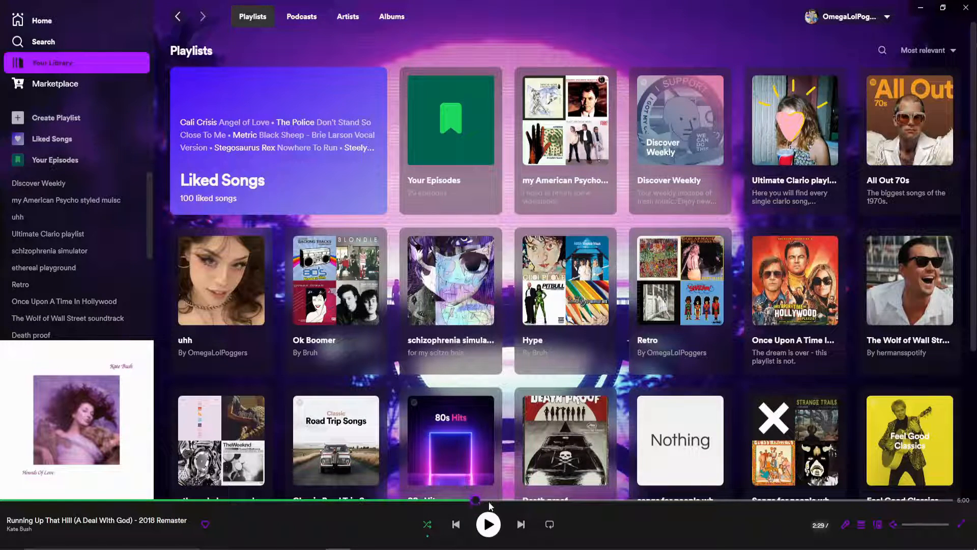
{"action": "left_click", "coordinate": [488, 524]}
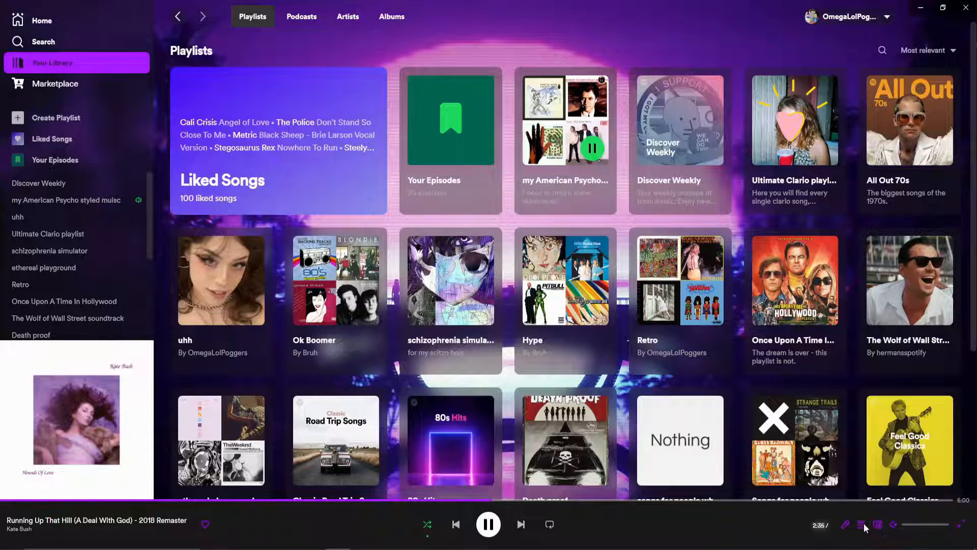
{"action": "left_click", "coordinate": [876, 524]}
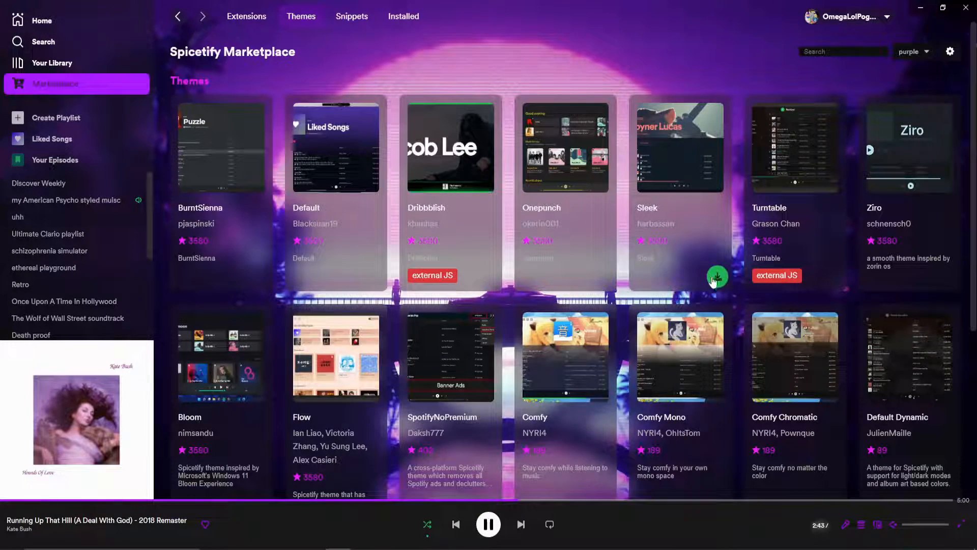
- Install the Sleek theme with the green Wealthy scheme, visit Search, and return to Marketplace snippets
{"action": "left_click", "coordinate": [716, 276]}
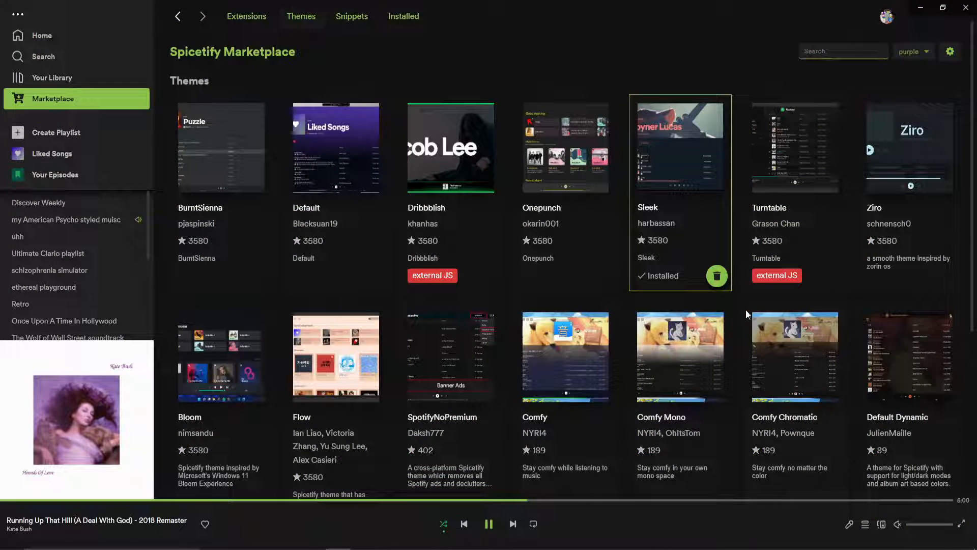
{"action": "left_click", "coordinate": [43, 56]}
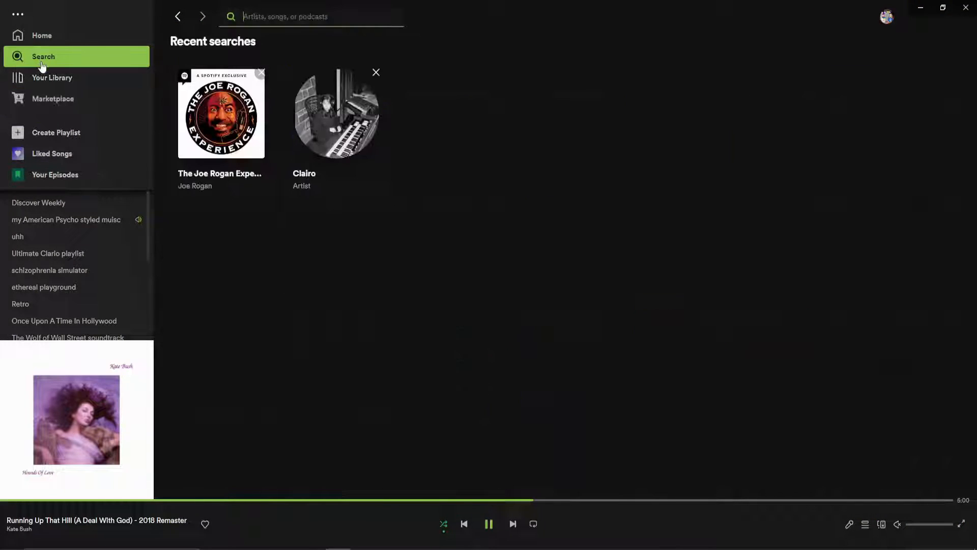
{"action": "left_click", "coordinate": [52, 77]}
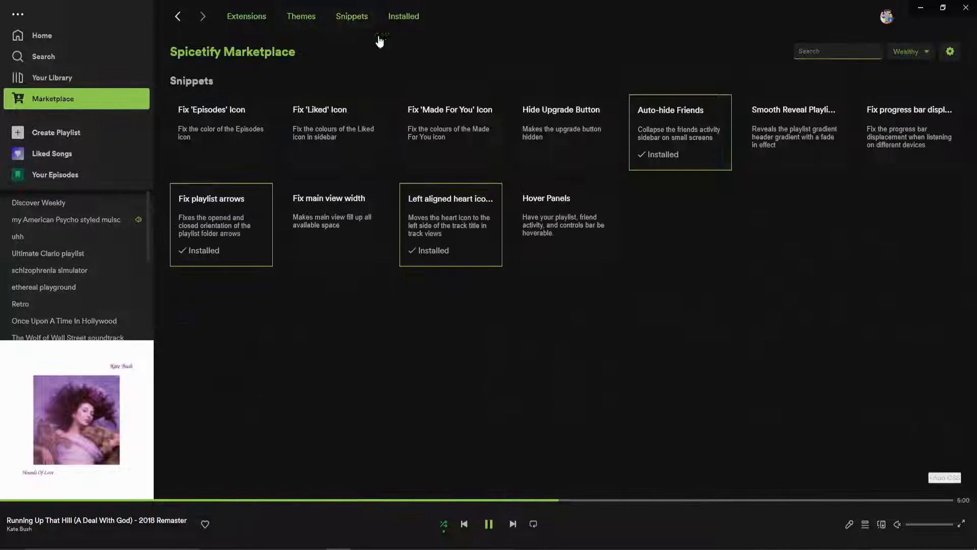
- Reinstall the Marketplace snippets except Hover Panels, visit Home and return to the snippets list
{"action": "left_click", "coordinate": [488, 252]}
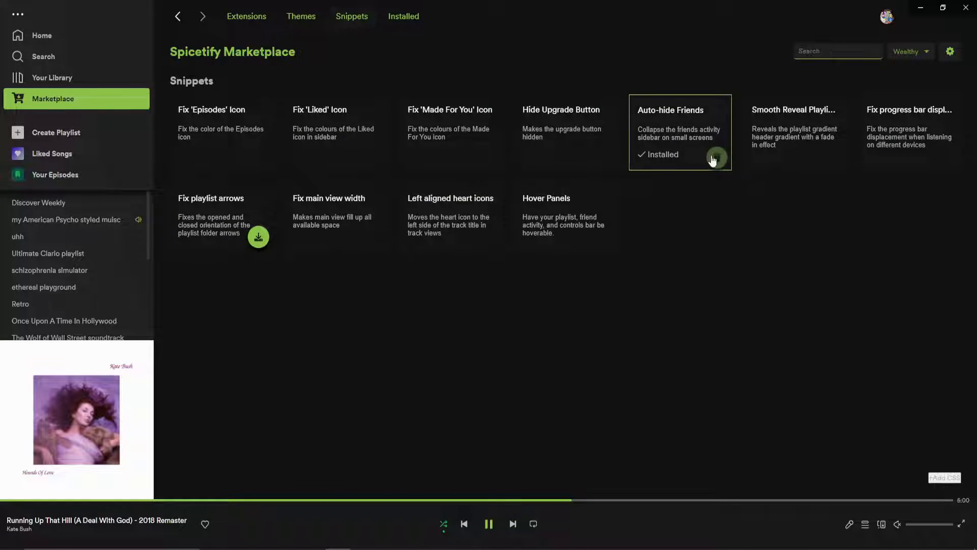
{"action": "mouse_move", "coordinate": [673, 311]}
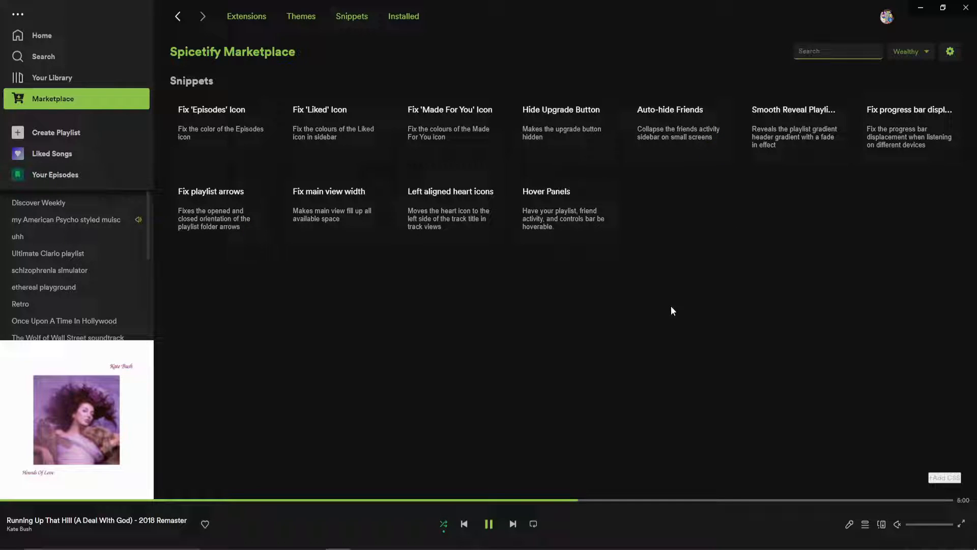
{"action": "left_click", "coordinate": [489, 523]}
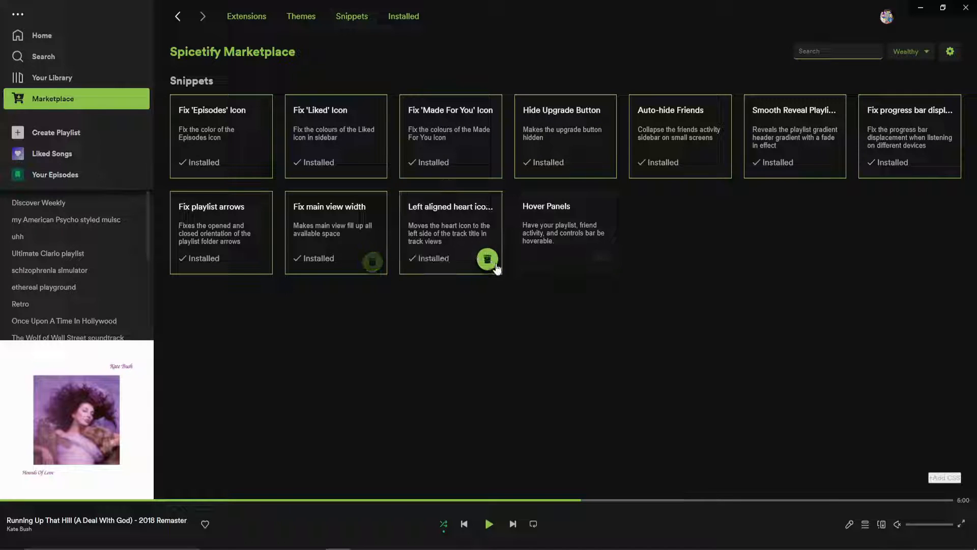
{"action": "left_click", "coordinate": [42, 35]}
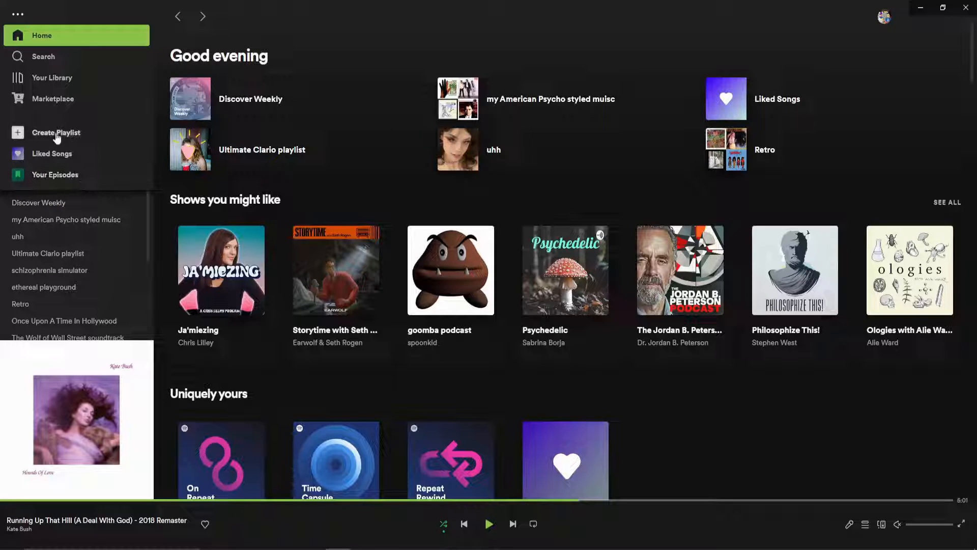
{"action": "left_click", "coordinate": [52, 99]}
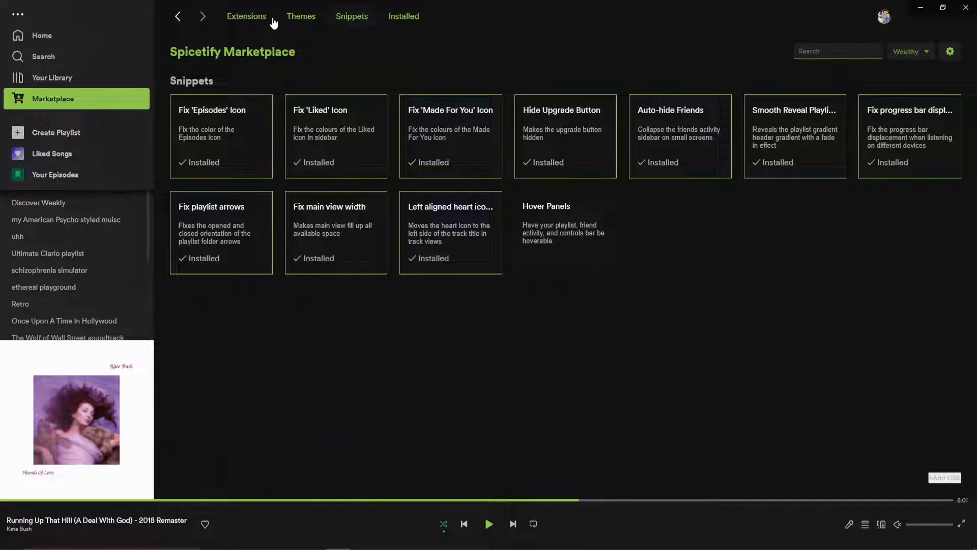
- Install the Volume Percentage extension, then return Home and resume the track
{"action": "left_click", "coordinate": [246, 17]}
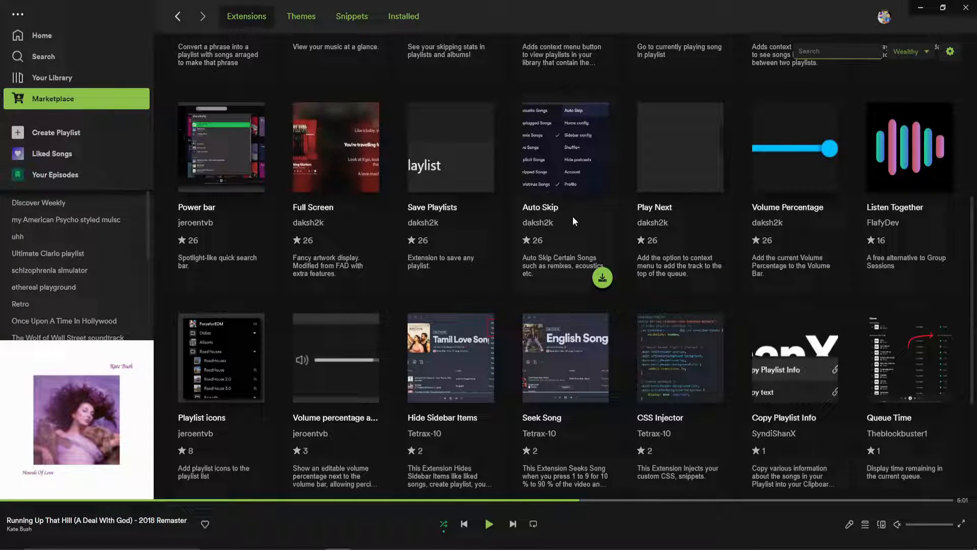
{"action": "mouse_move", "coordinate": [541, 206]}
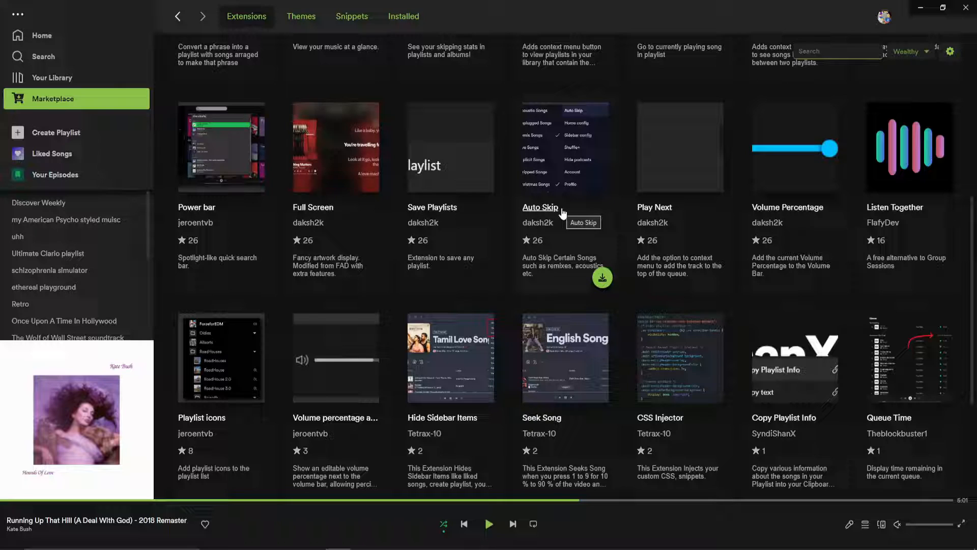
{"action": "mouse_move", "coordinate": [561, 212]}
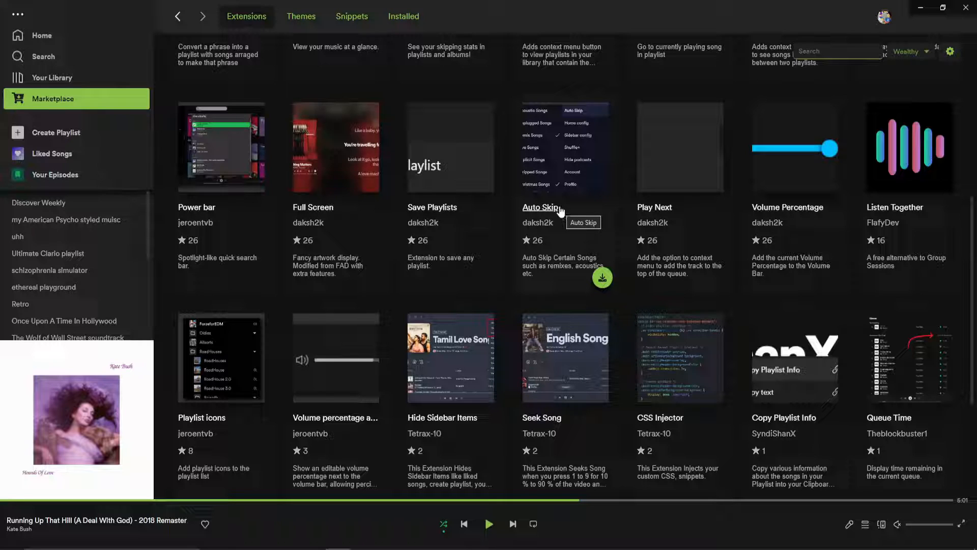
{"action": "mouse_move", "coordinate": [208, 215]}
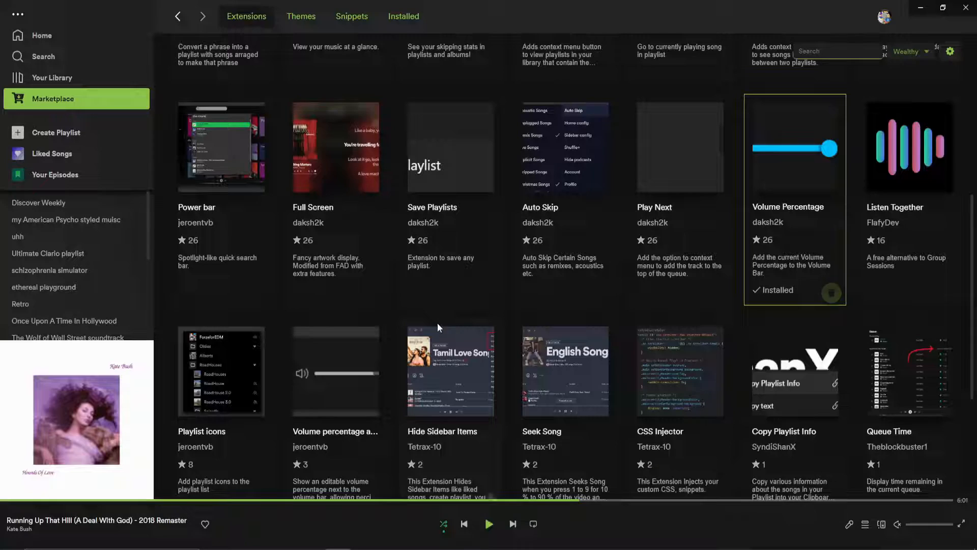
{"action": "left_click", "coordinate": [41, 35]}
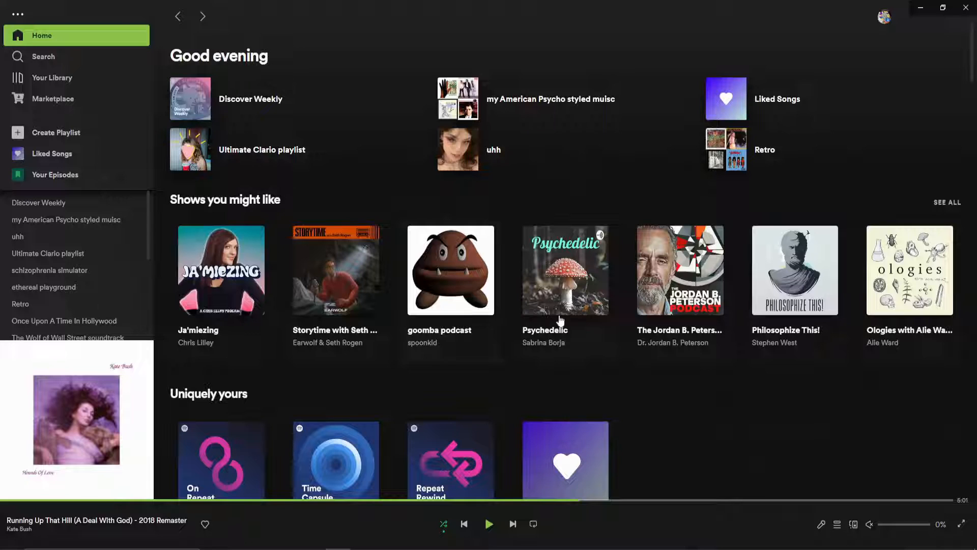
{"action": "left_click", "coordinate": [489, 523]}
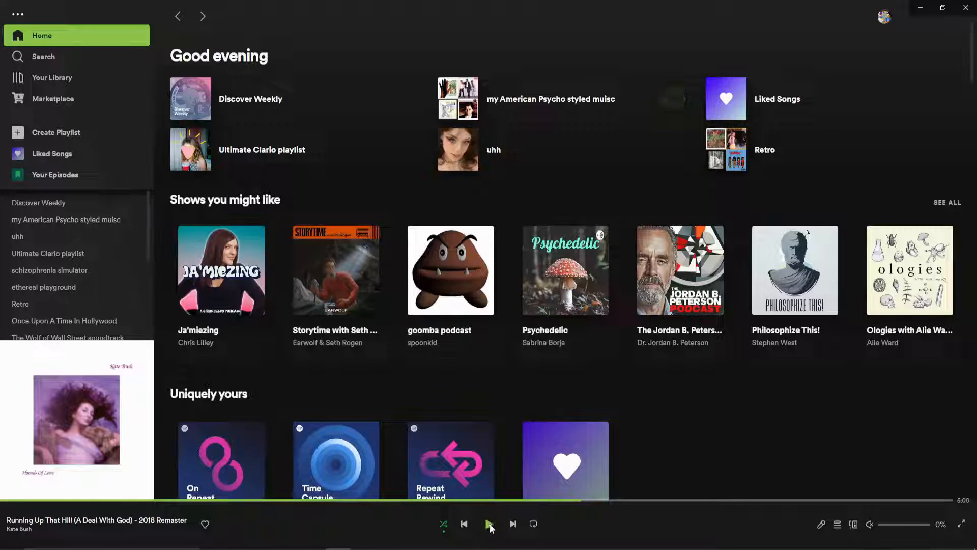
{"action": "left_click", "coordinate": [490, 524]}
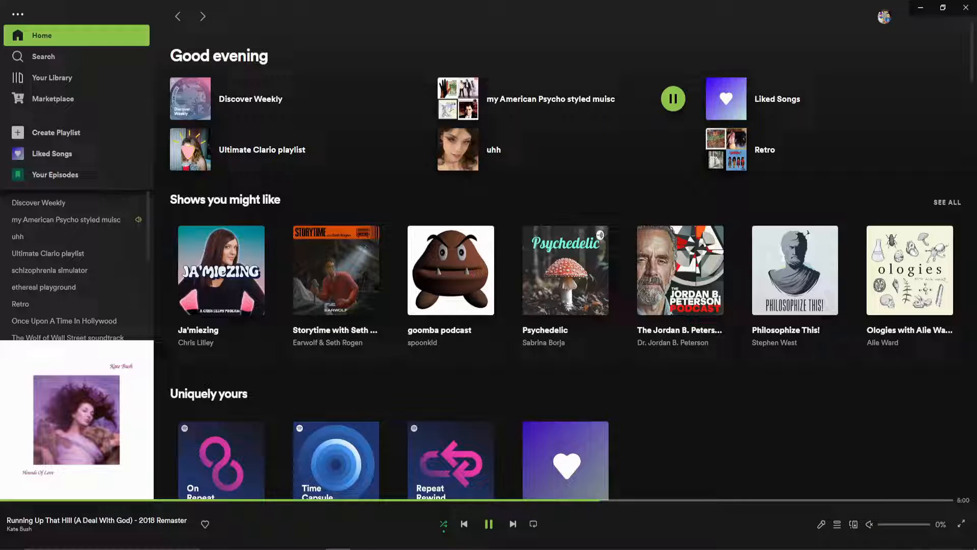
- Browse the Marketplace themes gallery, briefly previewing the peach Flow look on Home
{"action": "left_click", "coordinate": [55, 99]}
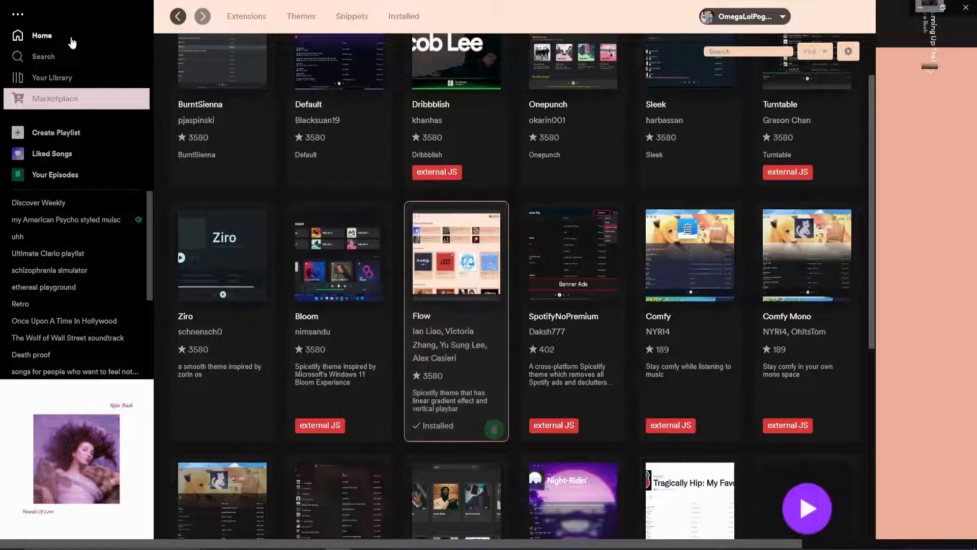
{"action": "left_click", "coordinate": [41, 36]}
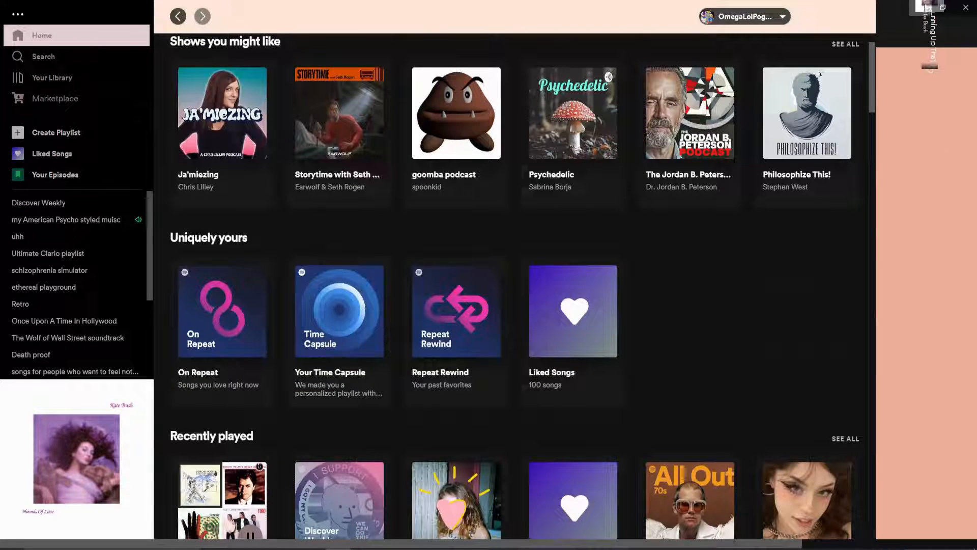
{"action": "scroll", "scroll_direction": "down", "scroll_amount": 3}
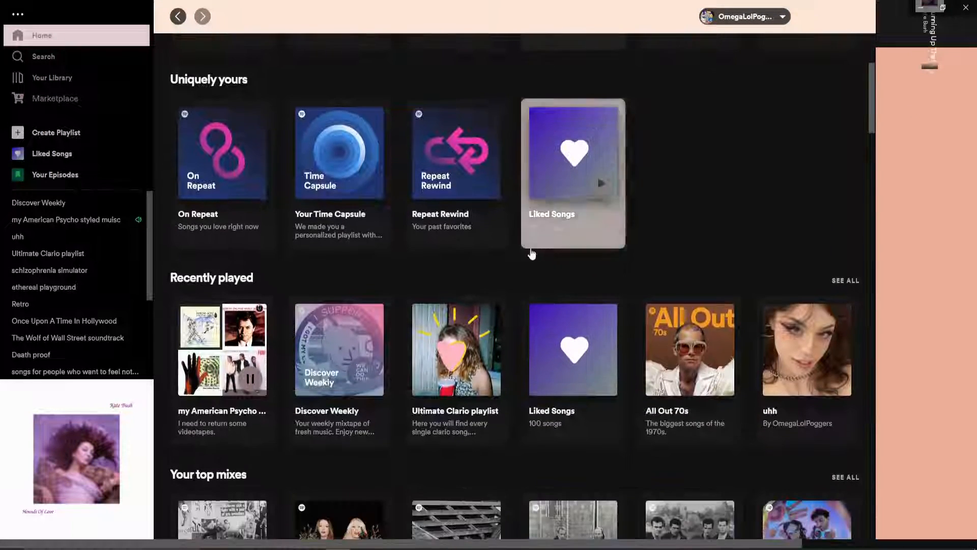
{"action": "scroll", "scroll_direction": "down", "scroll_amount": 3}
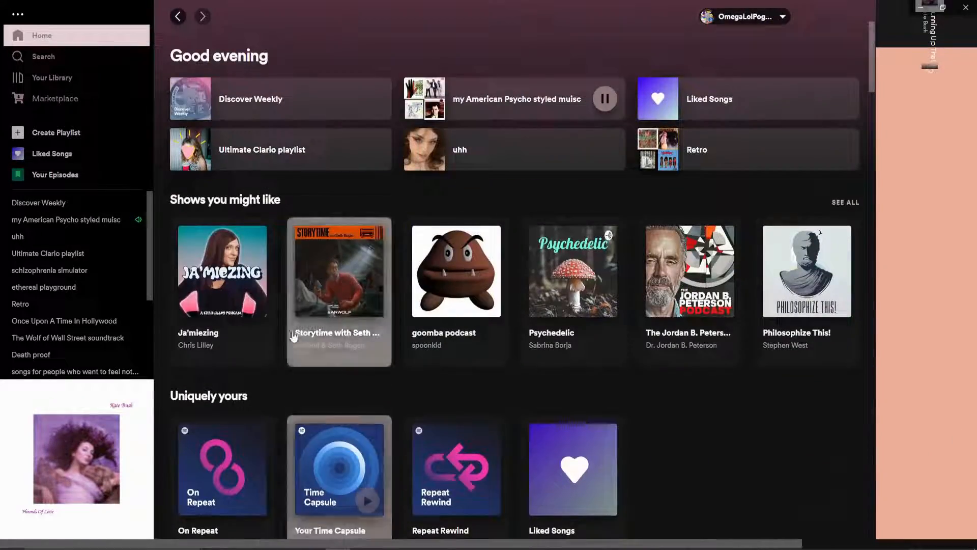
{"action": "left_click", "coordinate": [53, 99]}
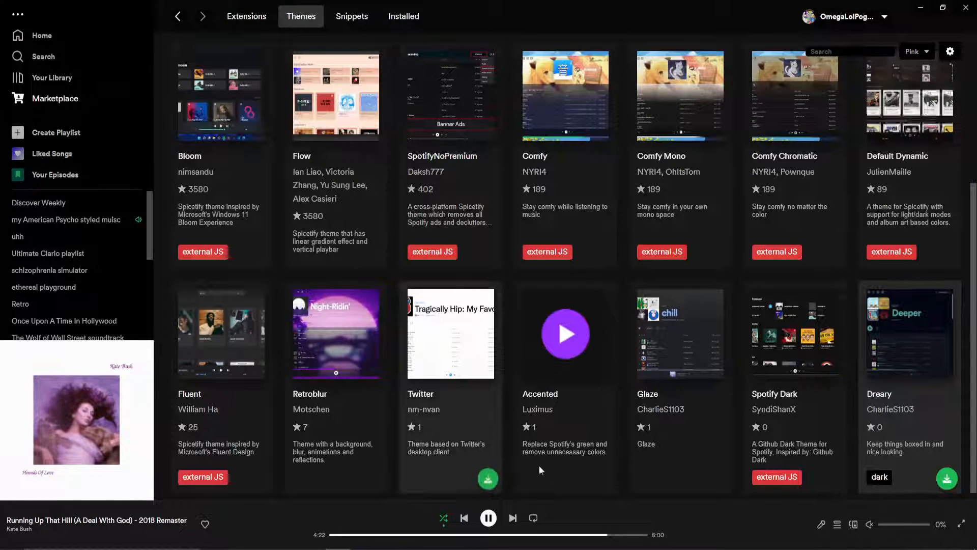
- Check the Installed list, install the Dreary black-and-red theme and view it on Home
{"action": "left_click", "coordinate": [42, 35]}
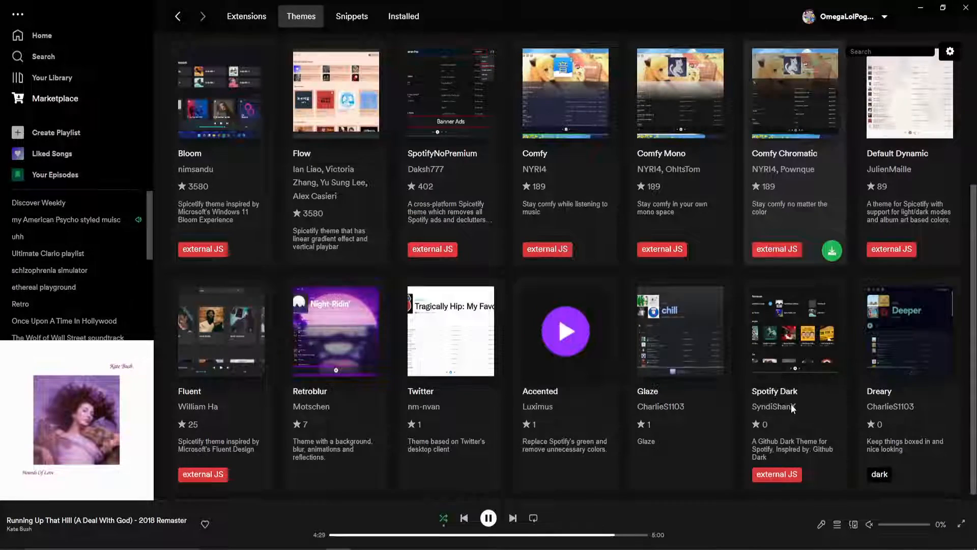
{"action": "left_click", "coordinate": [403, 17]}
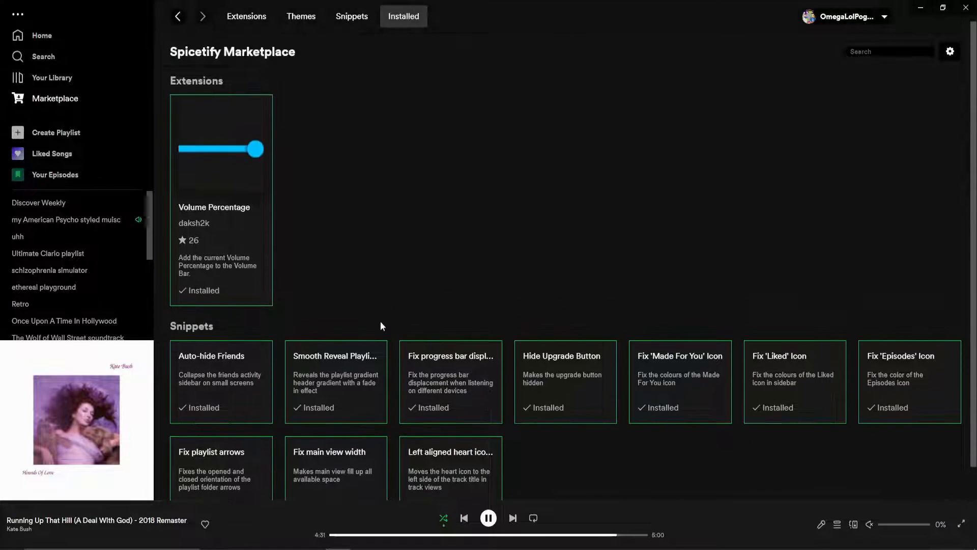
{"action": "left_click", "coordinate": [300, 16]}
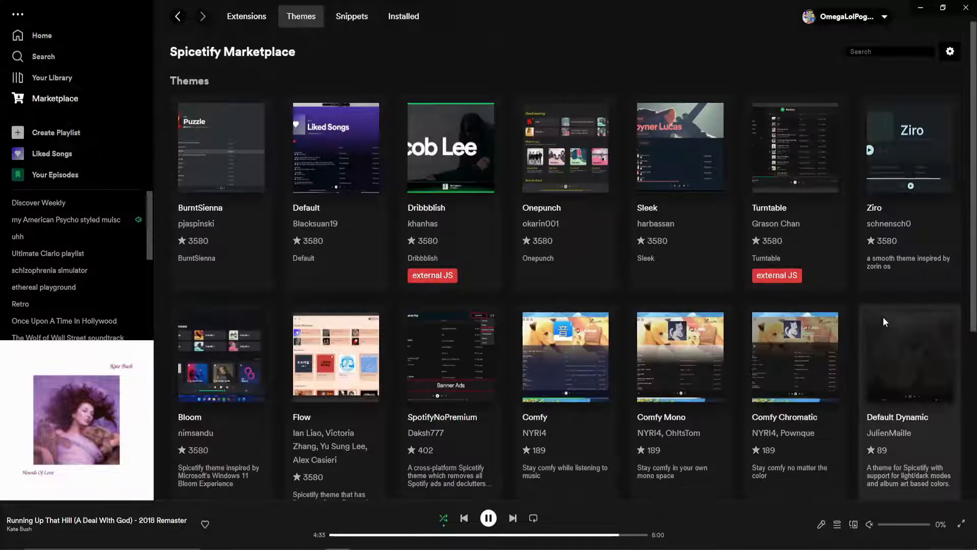
{"action": "scroll", "scroll_direction": "down", "scroll_amount": 3}
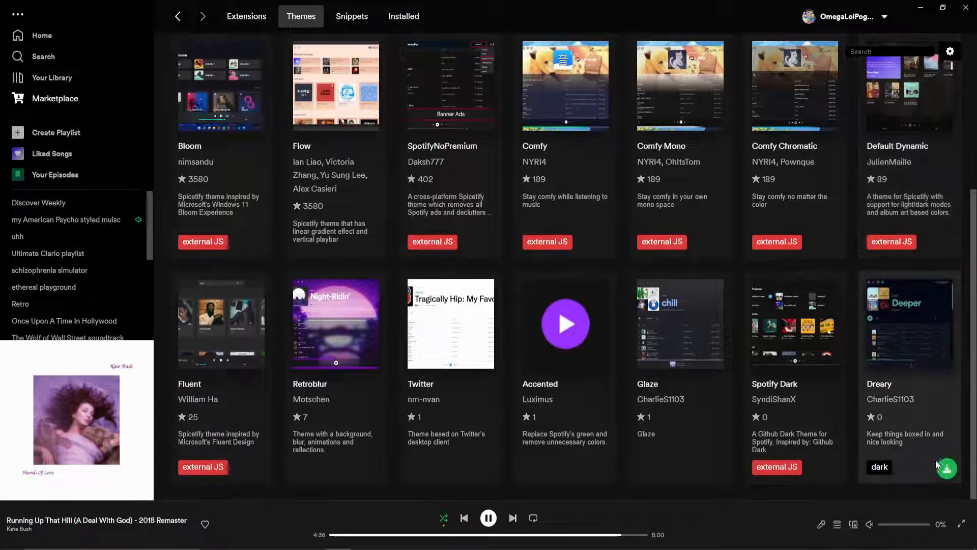
{"action": "left_click", "coordinate": [946, 468]}
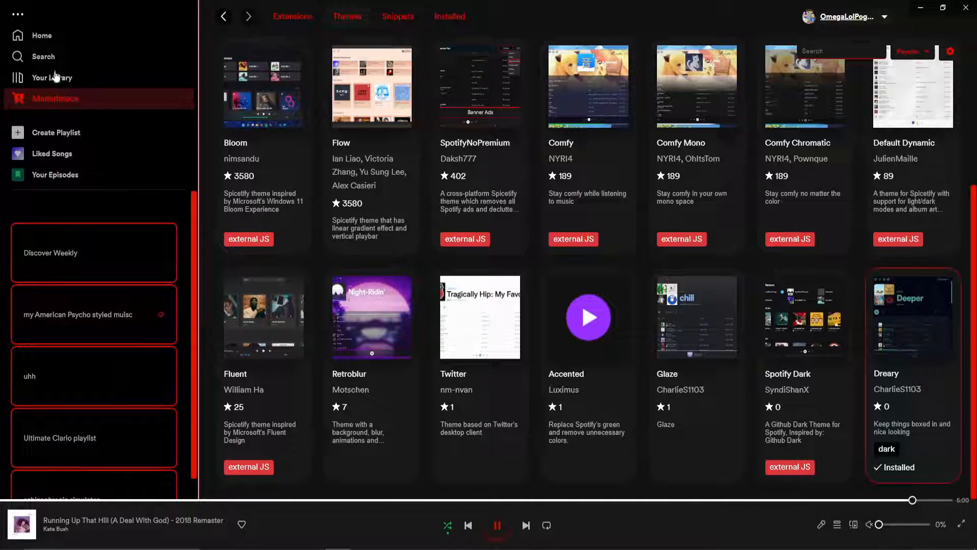
{"action": "left_click", "coordinate": [42, 35]}
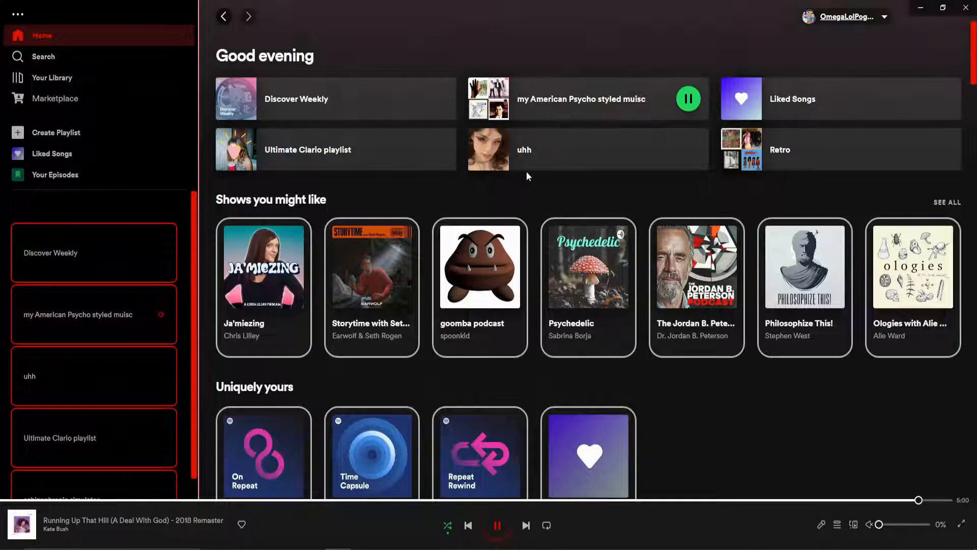
- Install the Accented red theme from the Themes gallery, replacing Dreary
{"action": "left_click", "coordinate": [55, 99]}
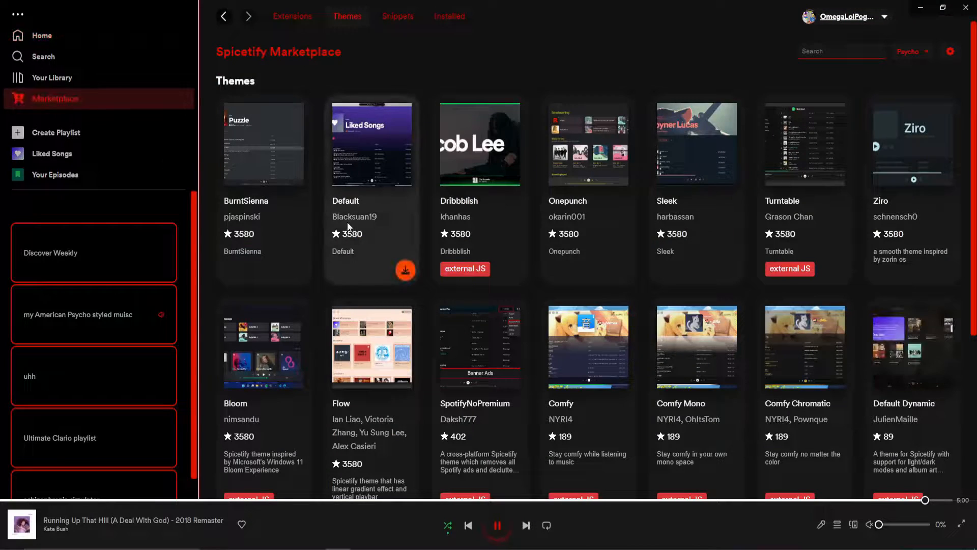
{"action": "scroll", "scroll_direction": "down", "scroll_amount": 3}
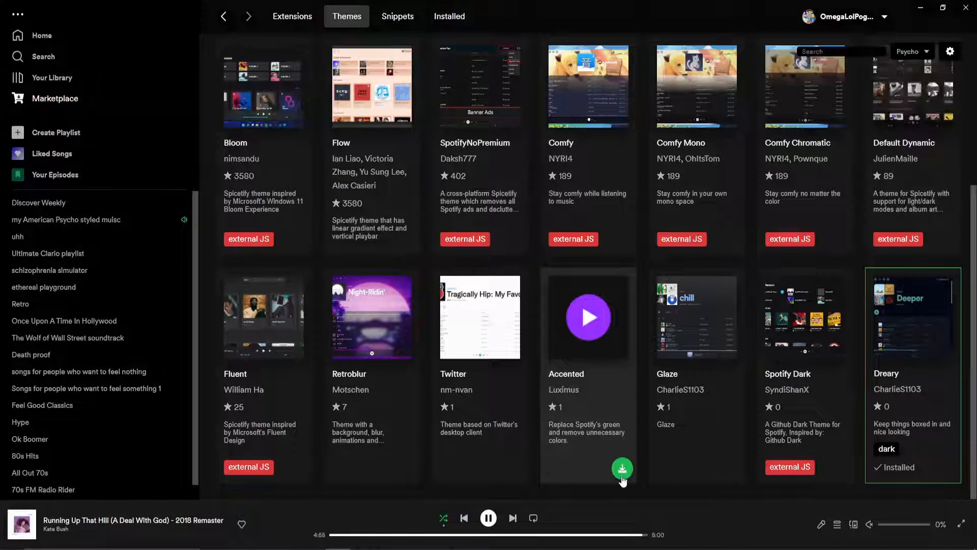
{"action": "left_click", "coordinate": [621, 469]}
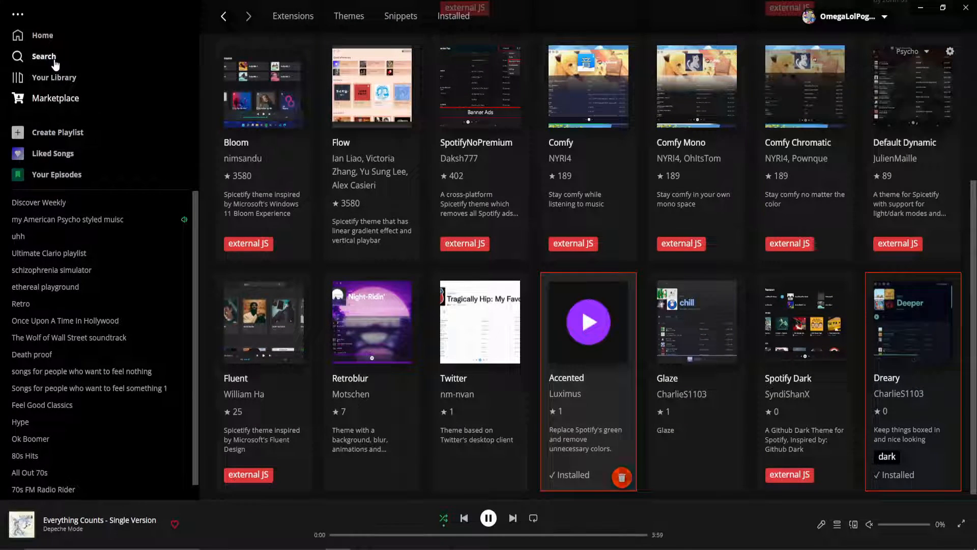
{"action": "left_click", "coordinate": [43, 56]}
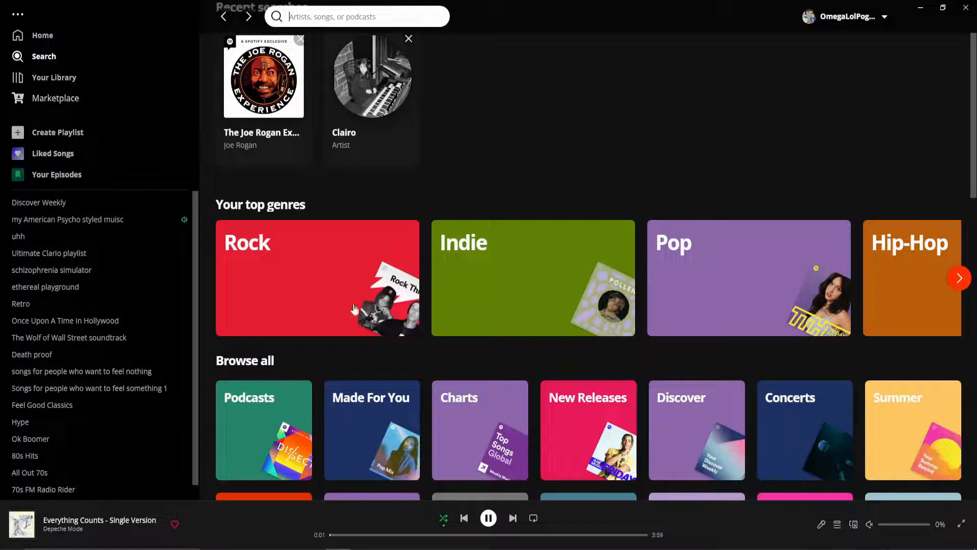
- Return to Marketplace and scroll to confirm Accented is the installed theme
{"action": "left_click", "coordinate": [55, 98]}
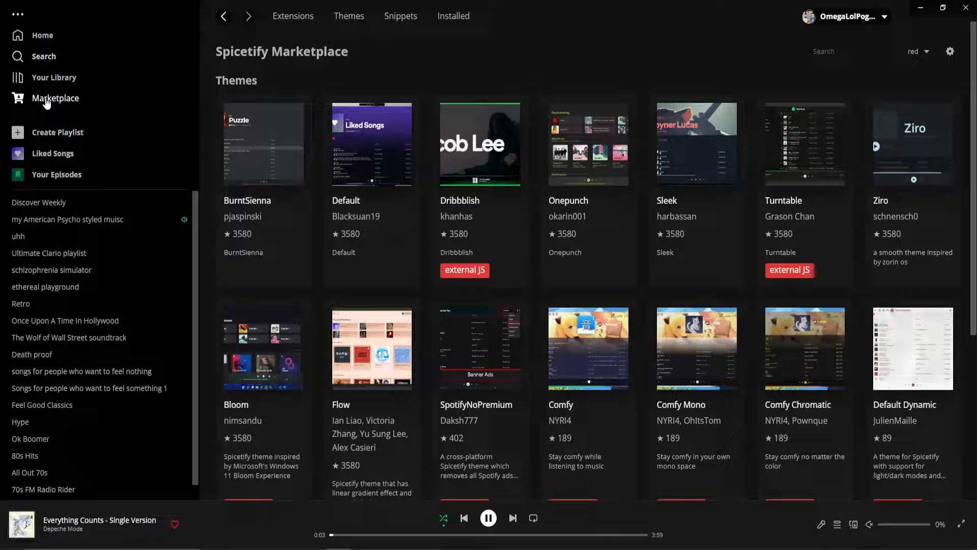
{"action": "scroll", "scroll_direction": "down", "scroll_amount": 3}
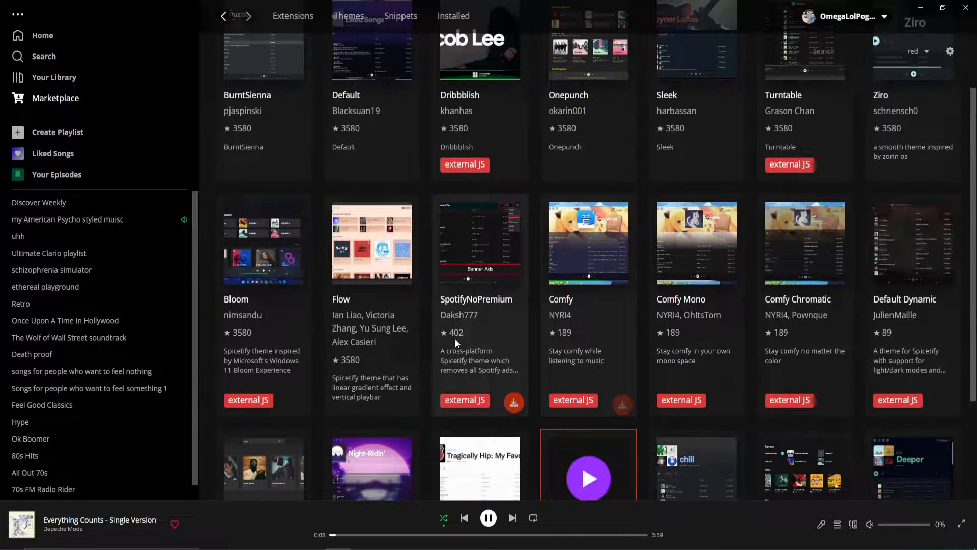
{"action": "scroll", "scroll_direction": "down", "scroll_amount": 3}
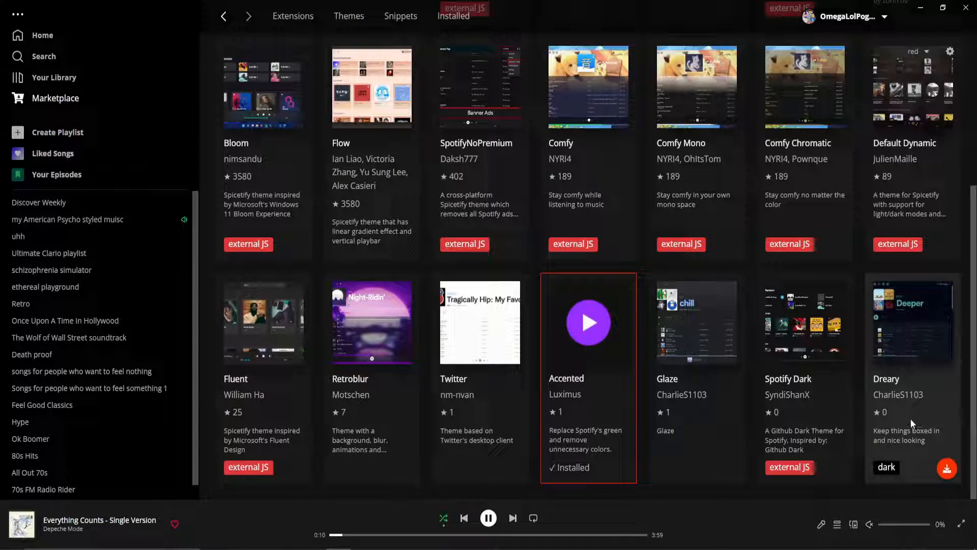
{"action": "left_click", "coordinate": [348, 15]}
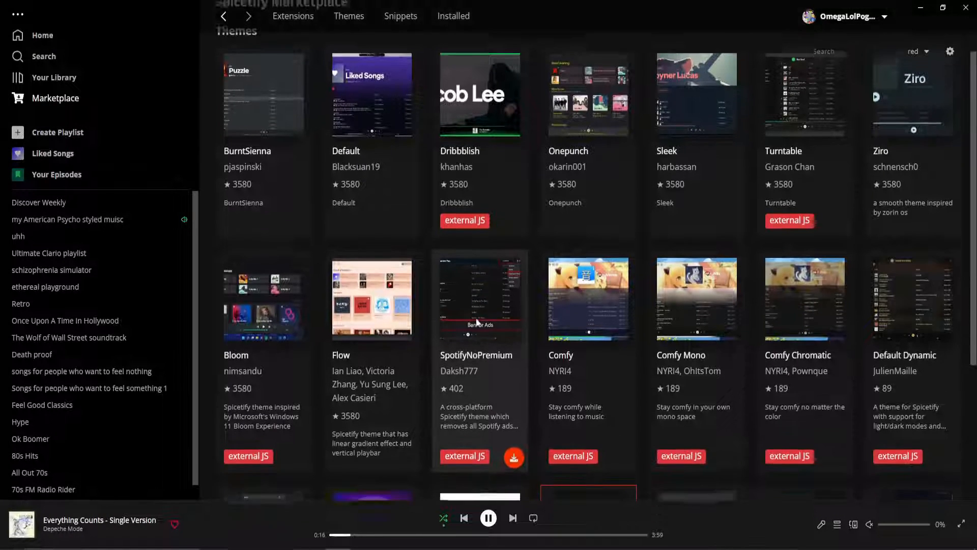
- Install the Retroblur purple synthwave theme, view it on Home and check the installed add-ons
{"action": "scroll", "scroll_direction": "down", "scroll_amount": 3}
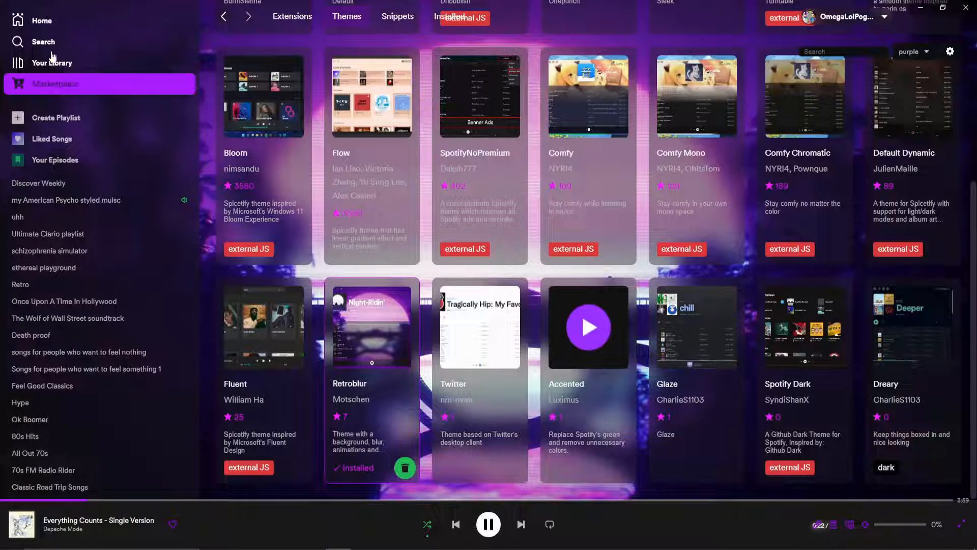
{"action": "left_click", "coordinate": [42, 20]}
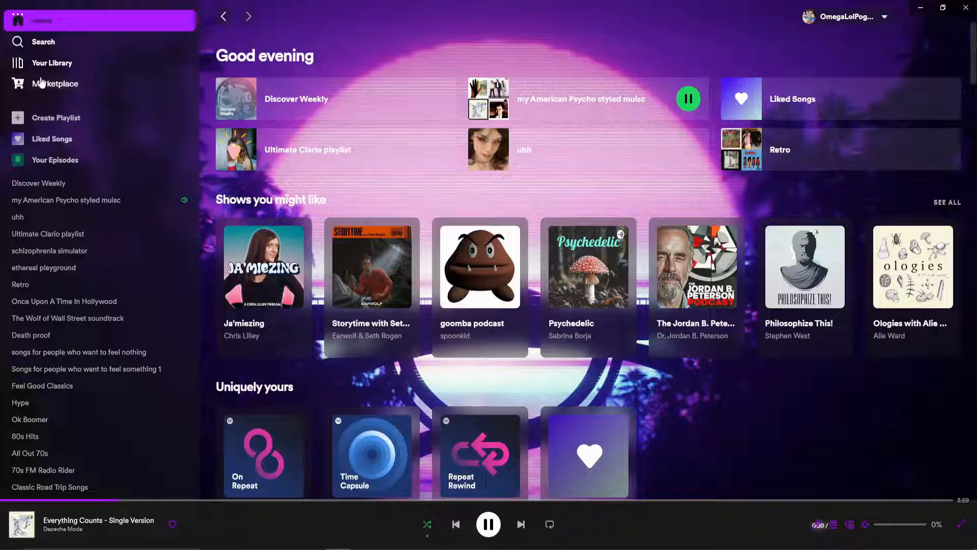
{"action": "left_click", "coordinate": [55, 83]}
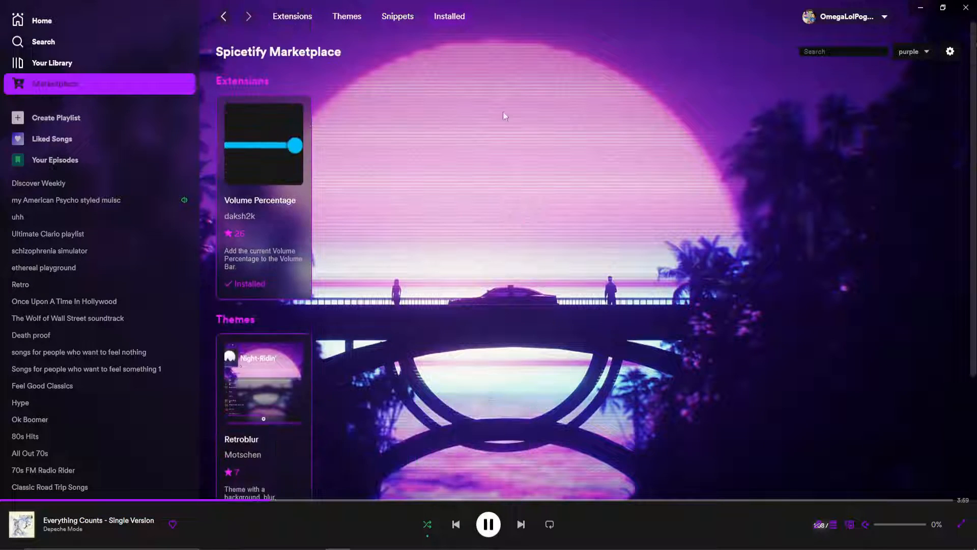
- Browse the Installed, Themes and Extensions tabs, then return Home in the Retroblur look
{"action": "left_click", "coordinate": [397, 17]}
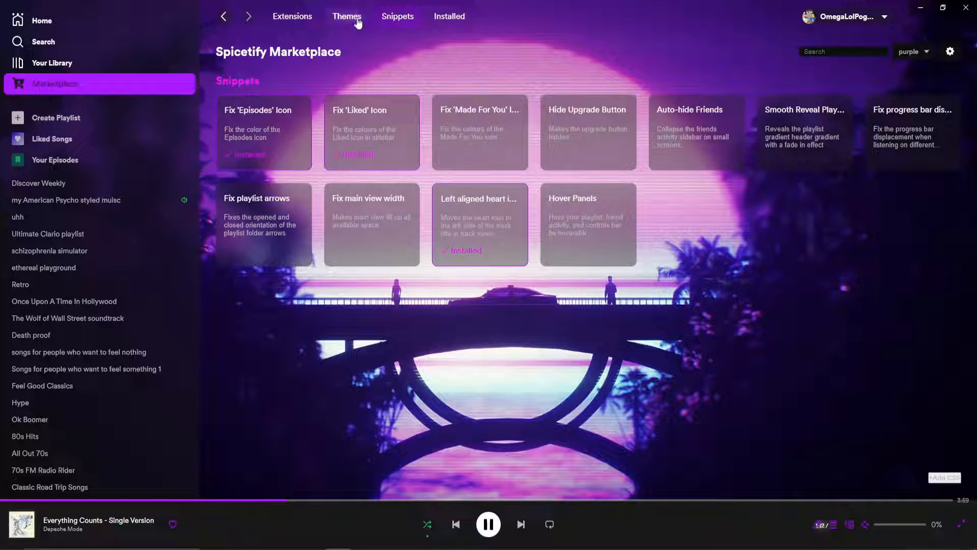
{"action": "left_click", "coordinate": [346, 16]}
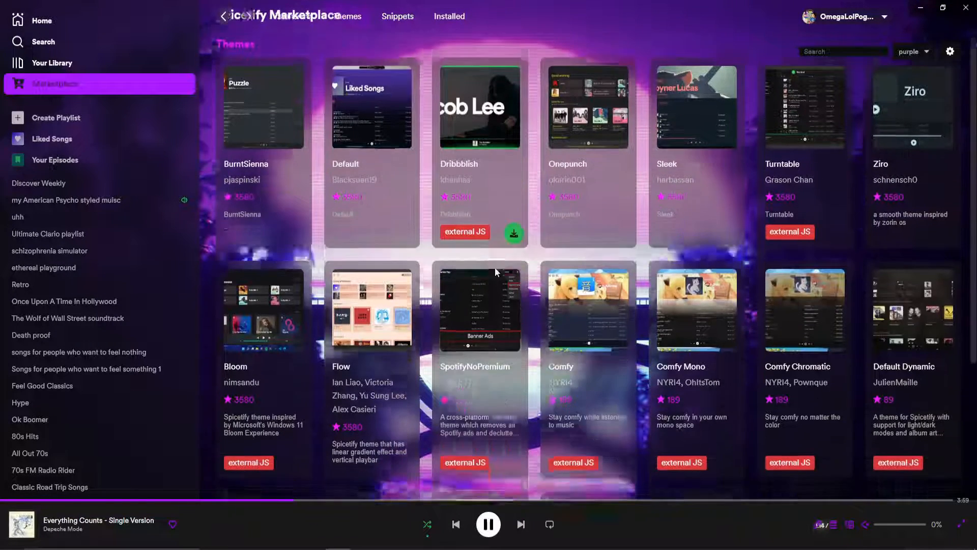
{"action": "scroll", "scroll_direction": "down", "scroll_amount": 3}
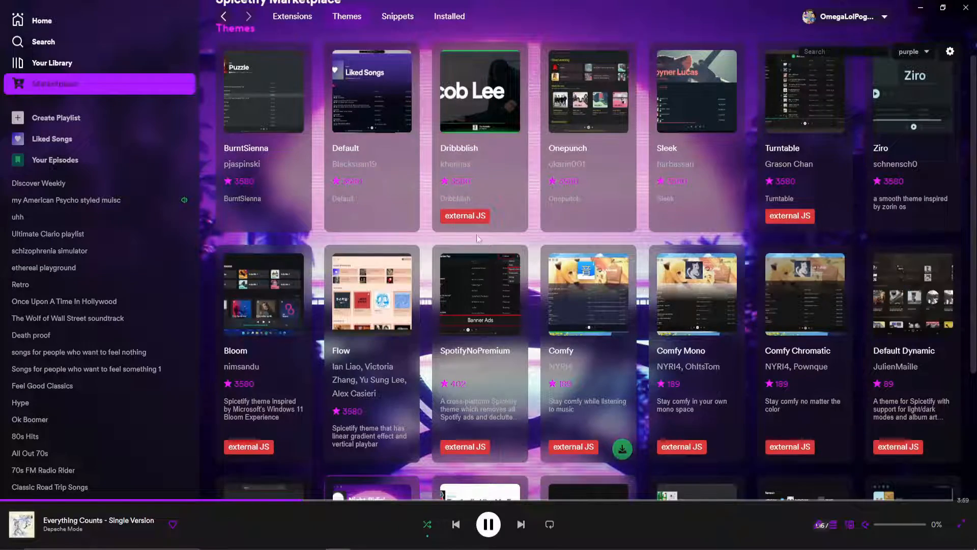
{"action": "left_click", "coordinate": [293, 16]}
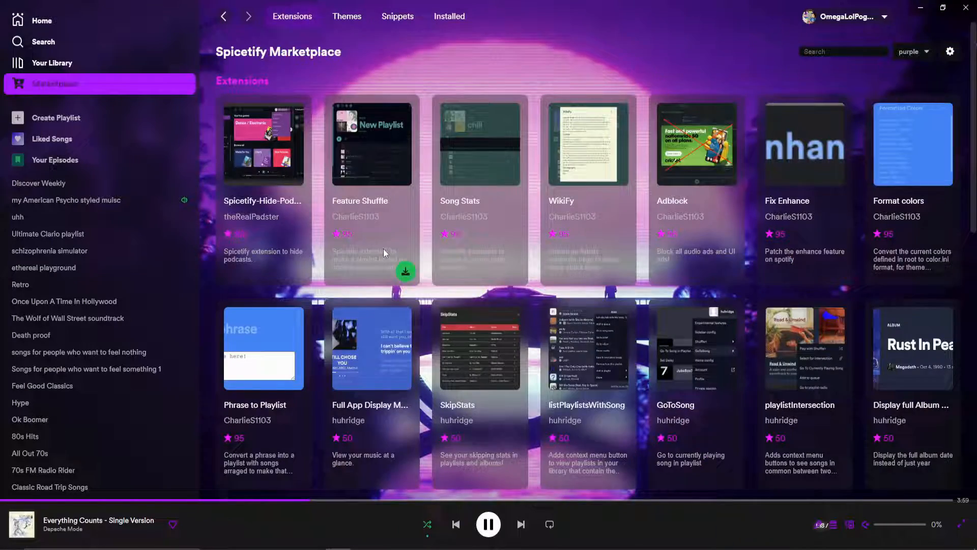
{"action": "scroll", "scroll_direction": "down", "scroll_amount": 3}
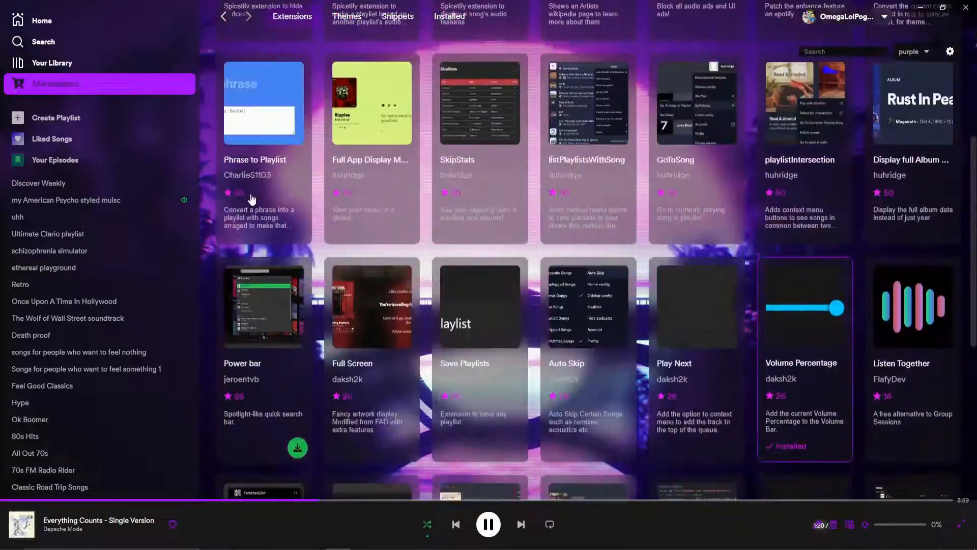
{"action": "scroll", "scroll_direction": "down", "scroll_amount": 3}
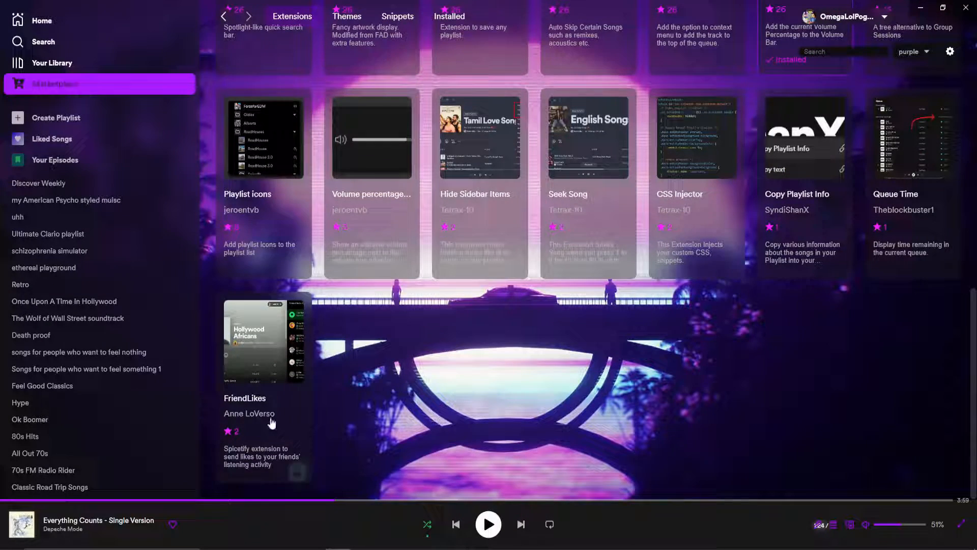
{"action": "mouse_move", "coordinate": [649, 316]}
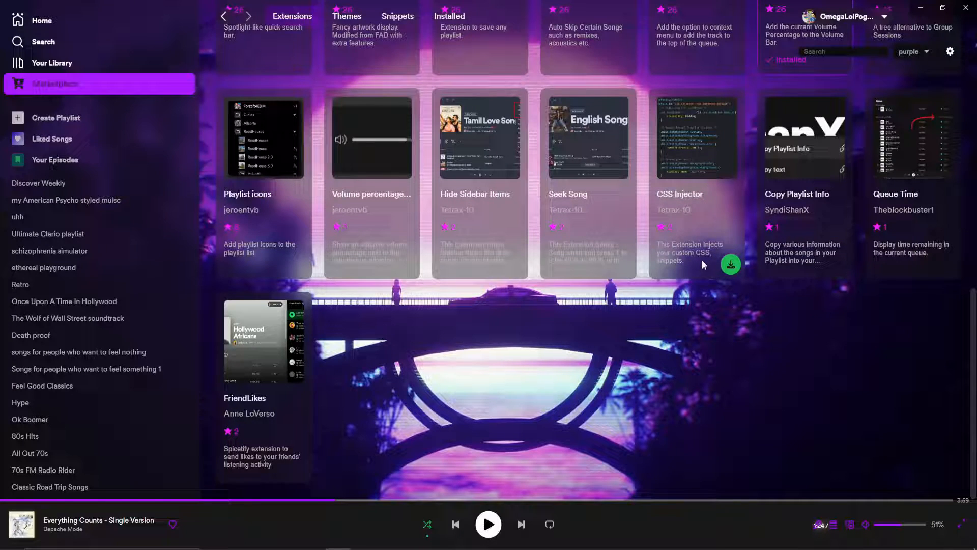
{"action": "mouse_move", "coordinate": [56, 33]}
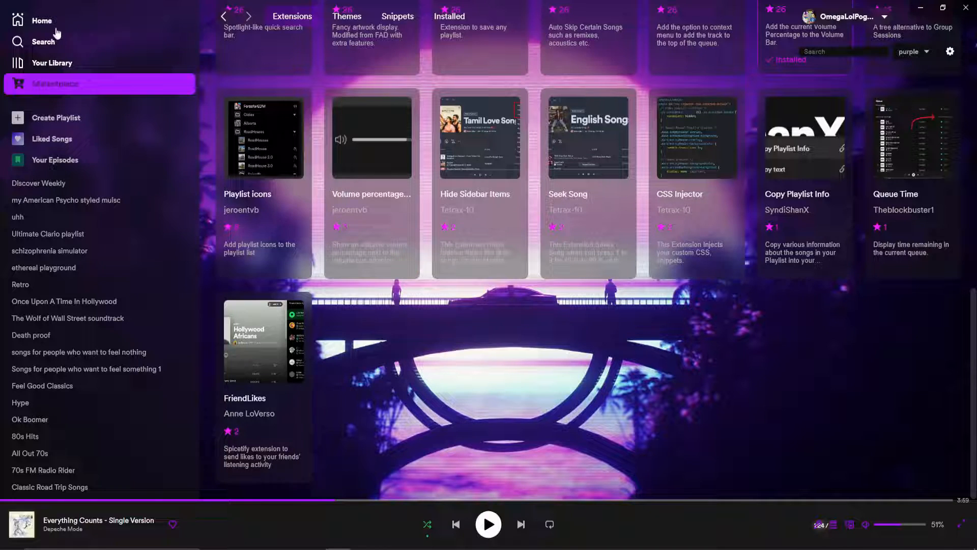
{"action": "left_click", "coordinate": [42, 20]}
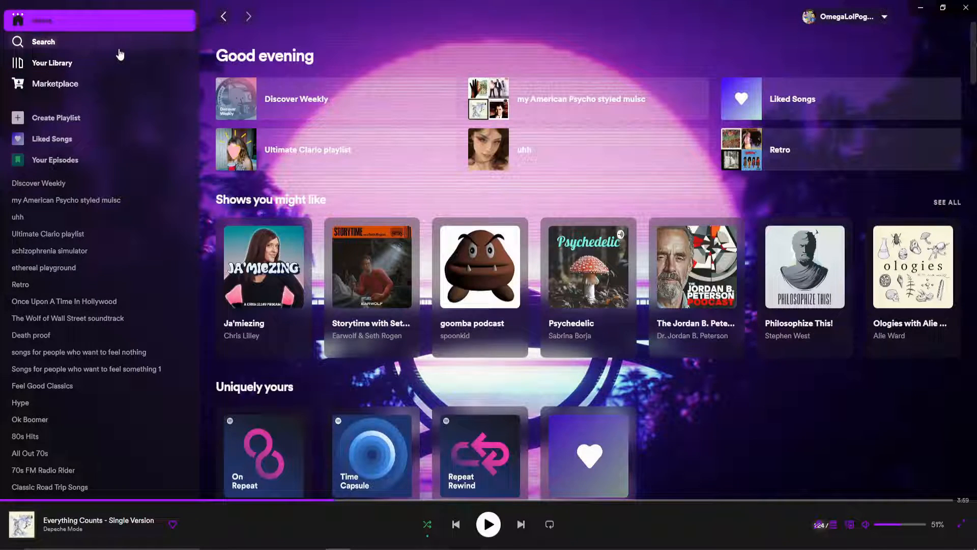